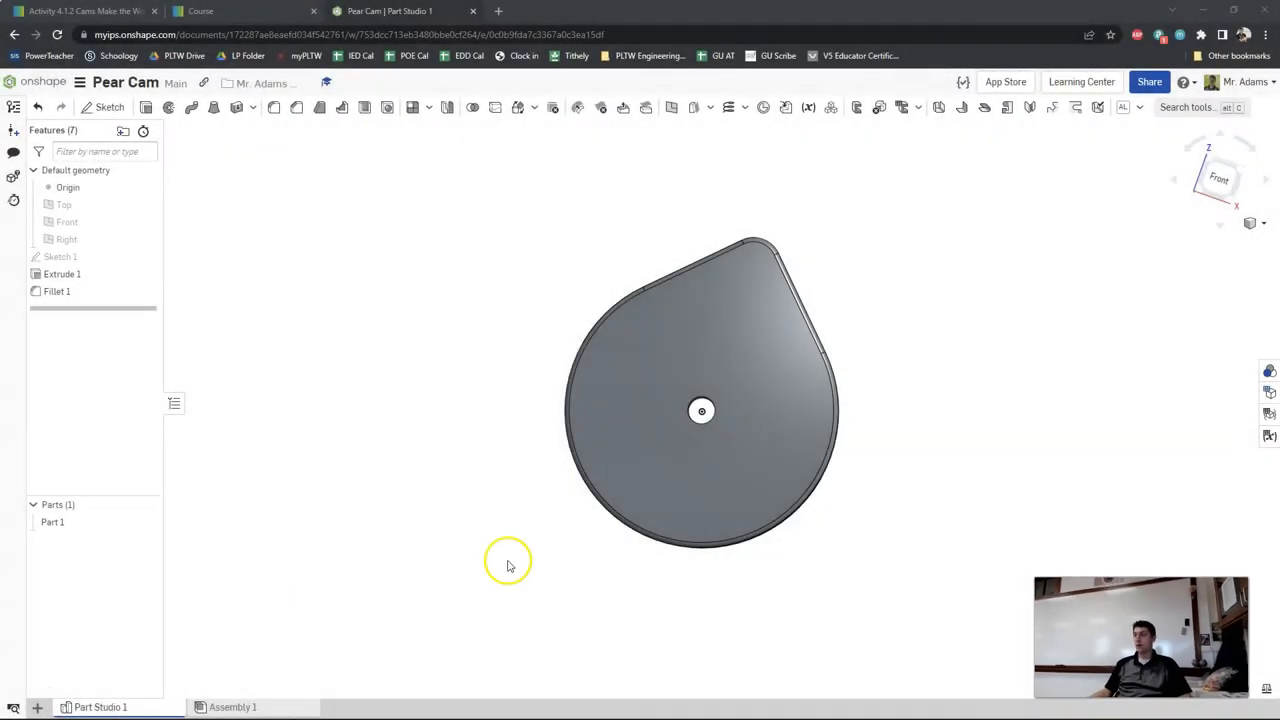
{"action": "mouse_move", "coordinate": [414, 536]}
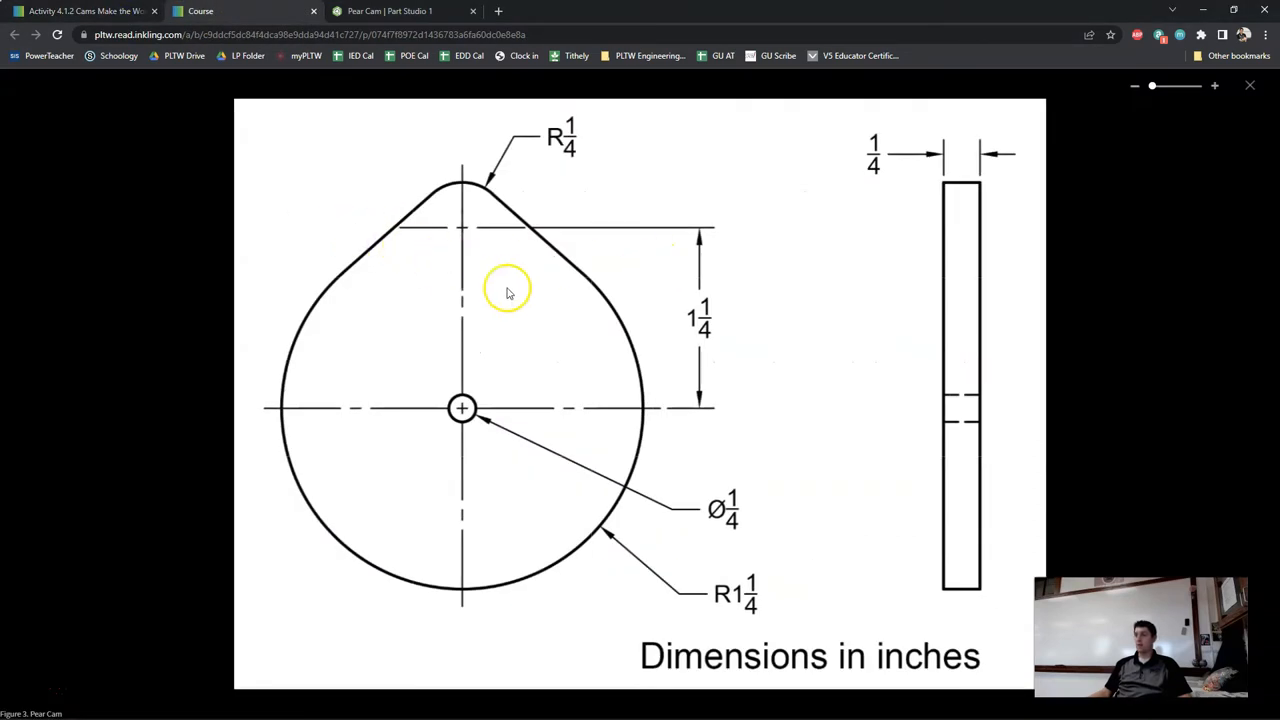
{"action": "mouse_move", "coordinate": [575, 497]}
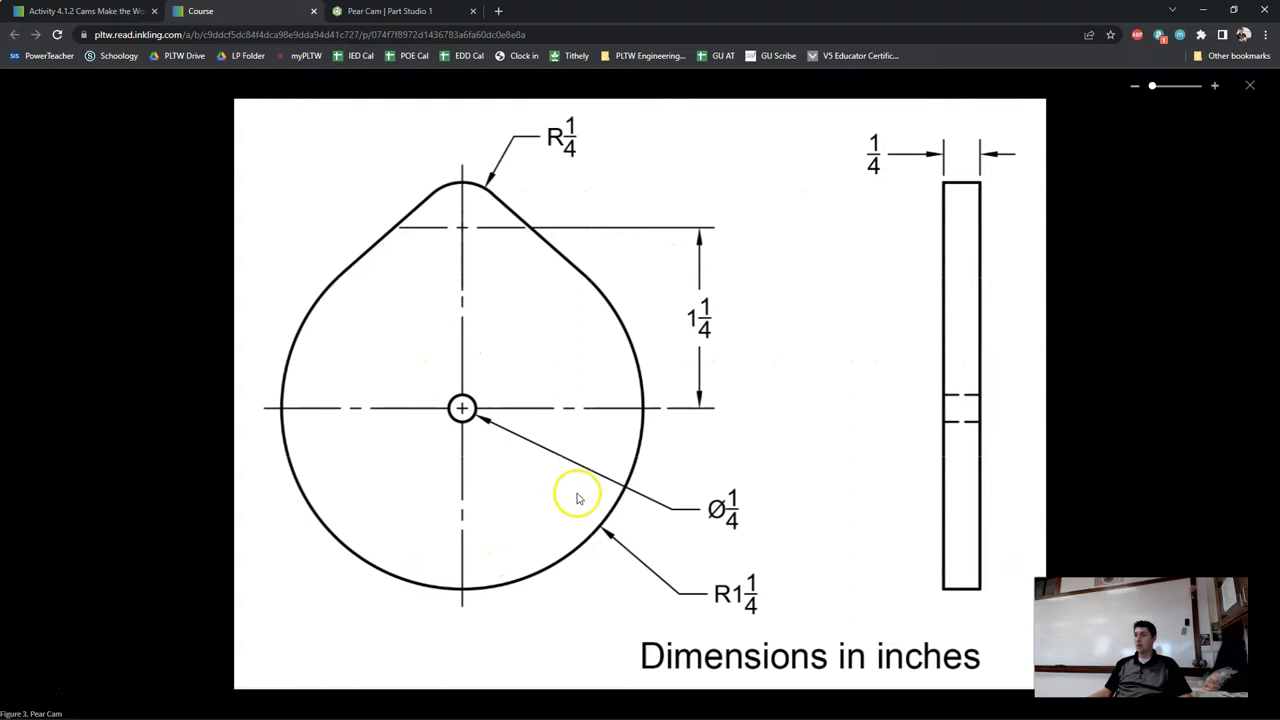
{"action": "mouse_move", "coordinate": [535, 213]}
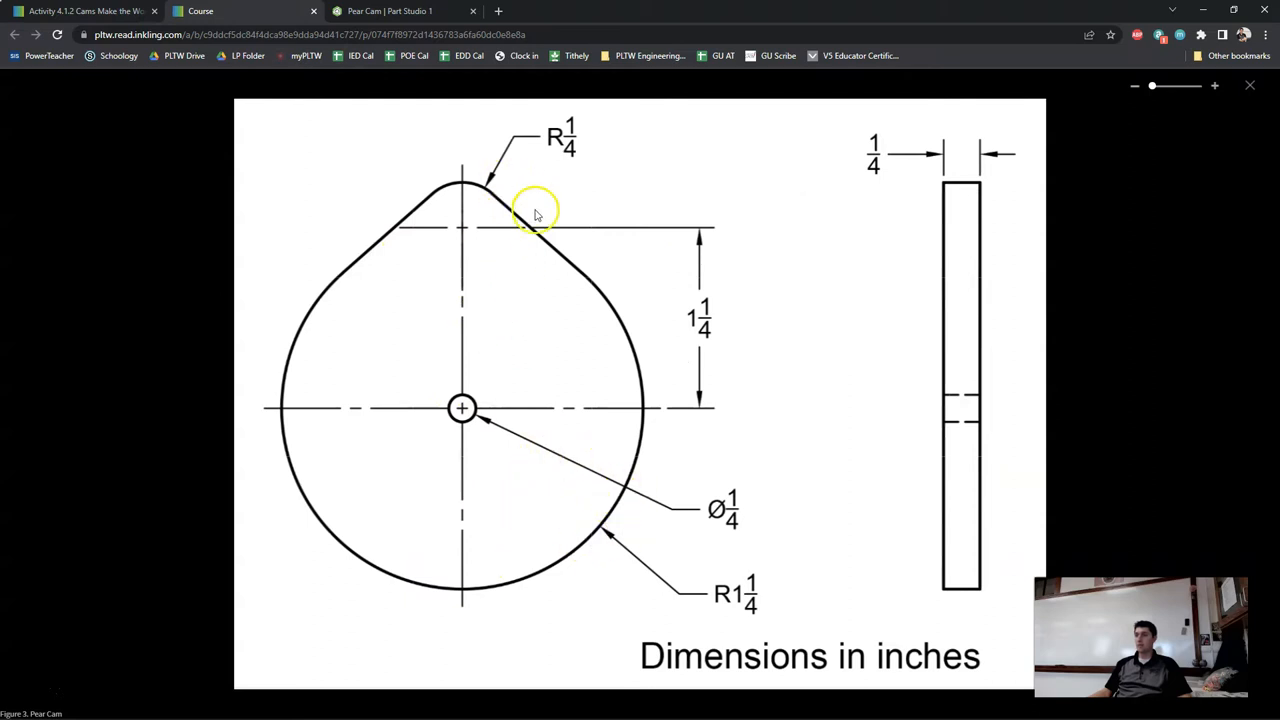
{"action": "mouse_move", "coordinate": [672, 455]}
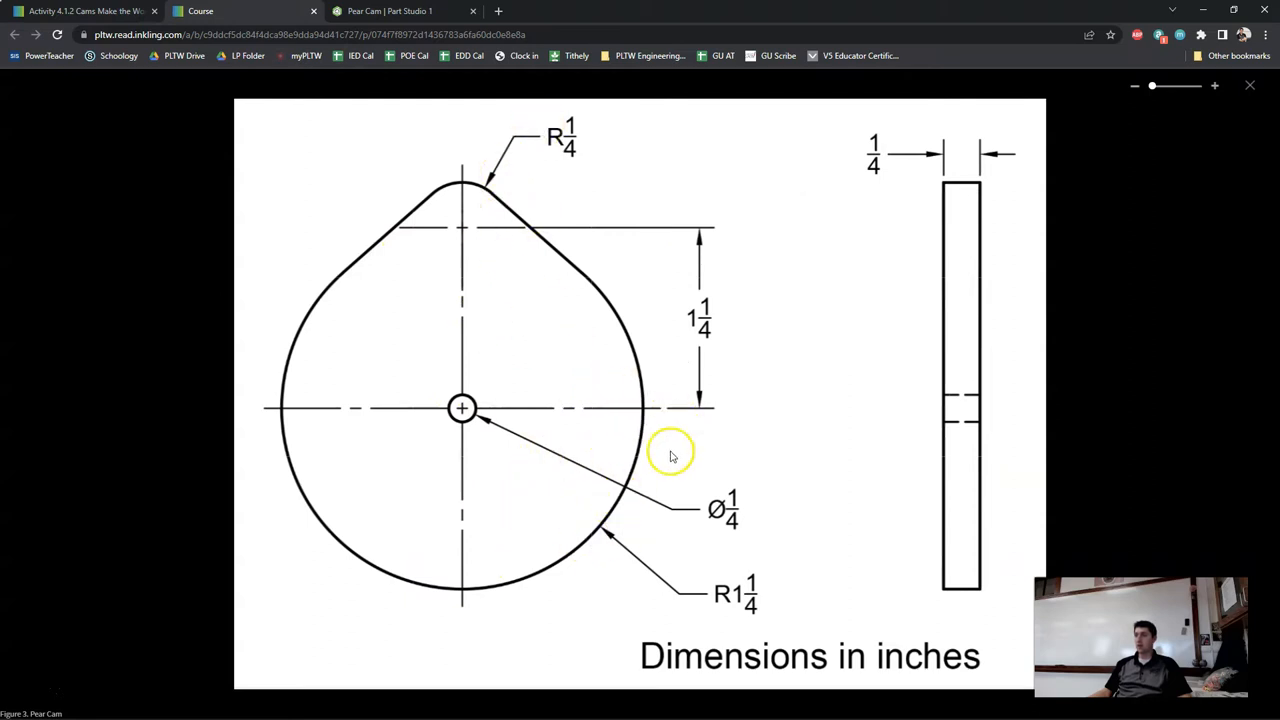
{"action": "mouse_move", "coordinate": [878, 184]}
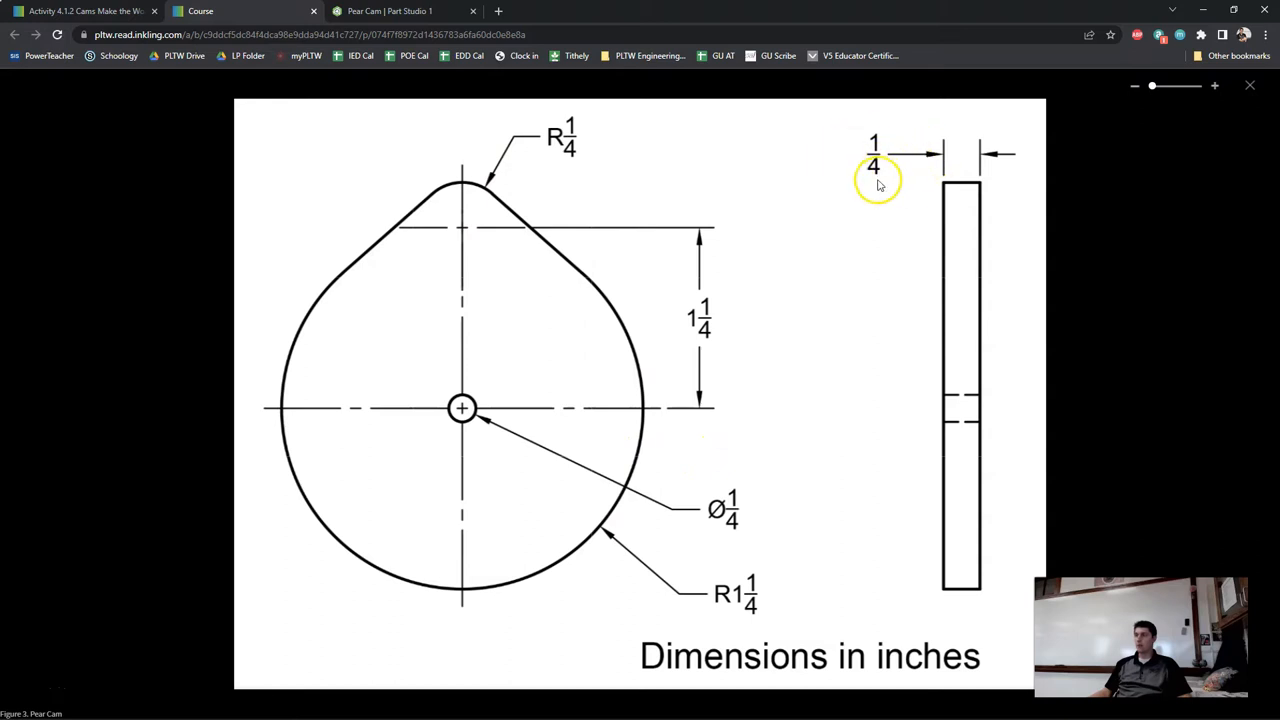
{"action": "mouse_move", "coordinate": [573, 528]}
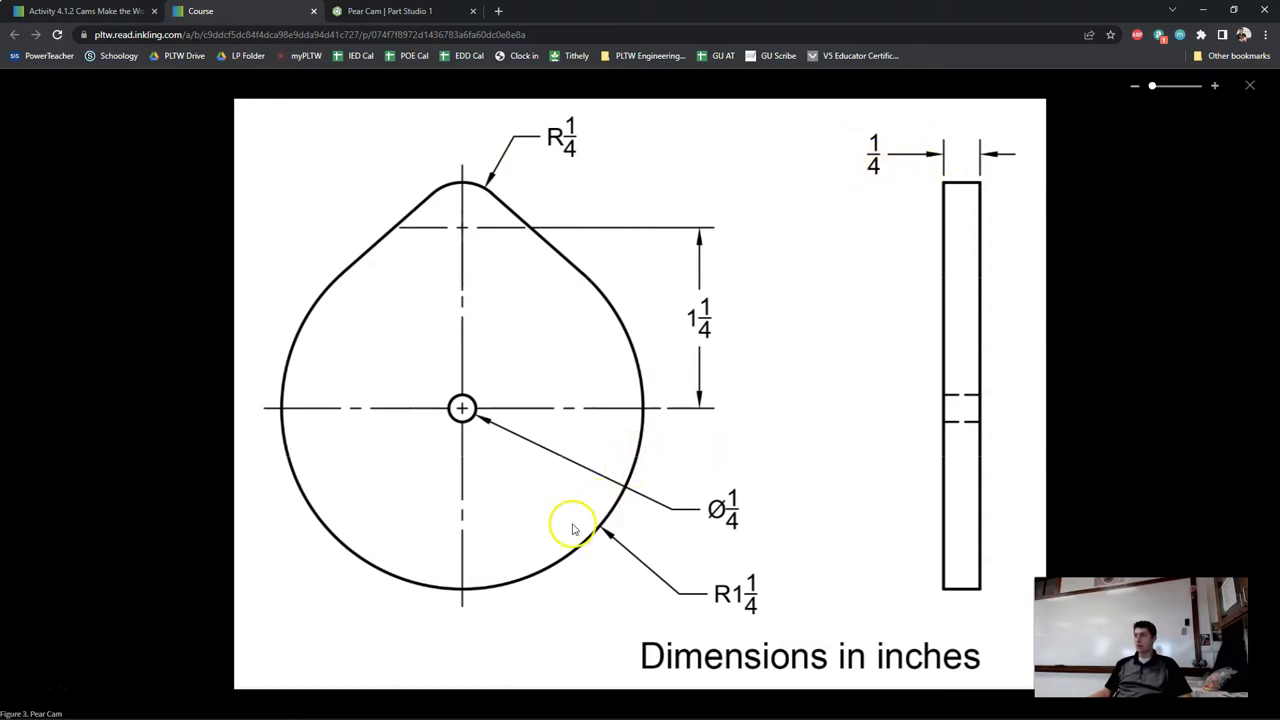
{"action": "mouse_move", "coordinate": [461, 432]}
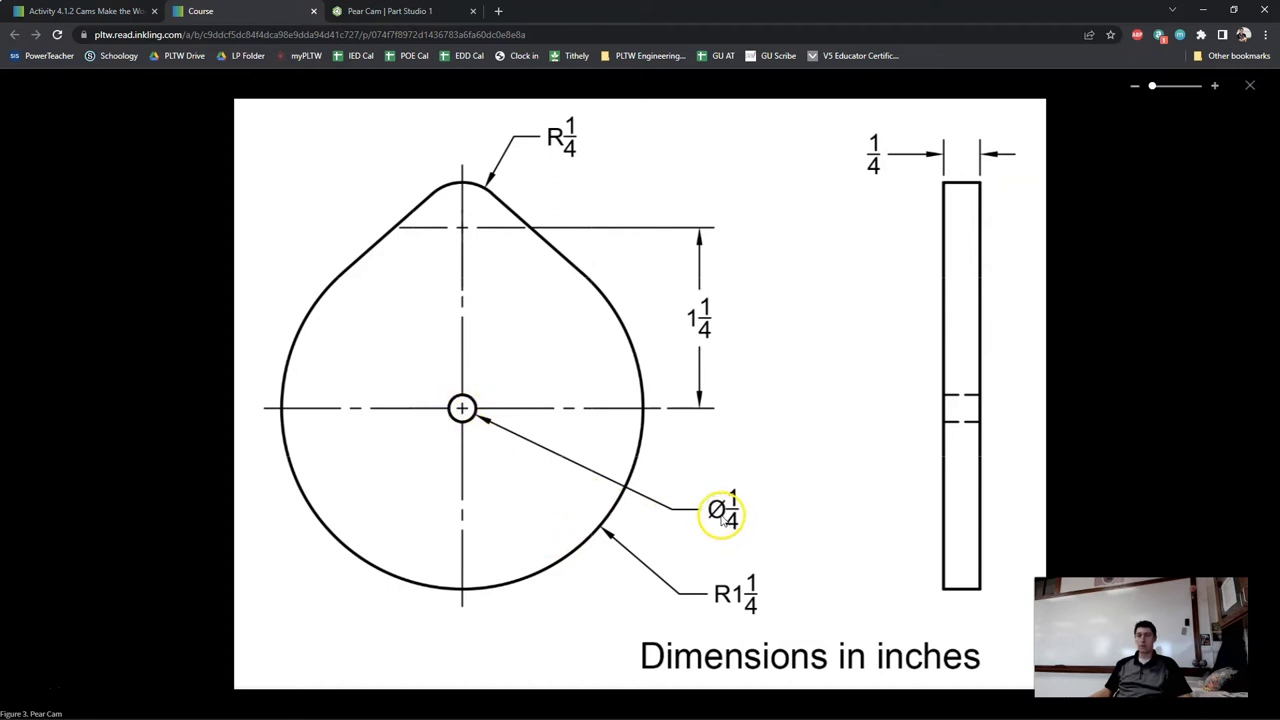
{"action": "mouse_move", "coordinate": [462, 410]}
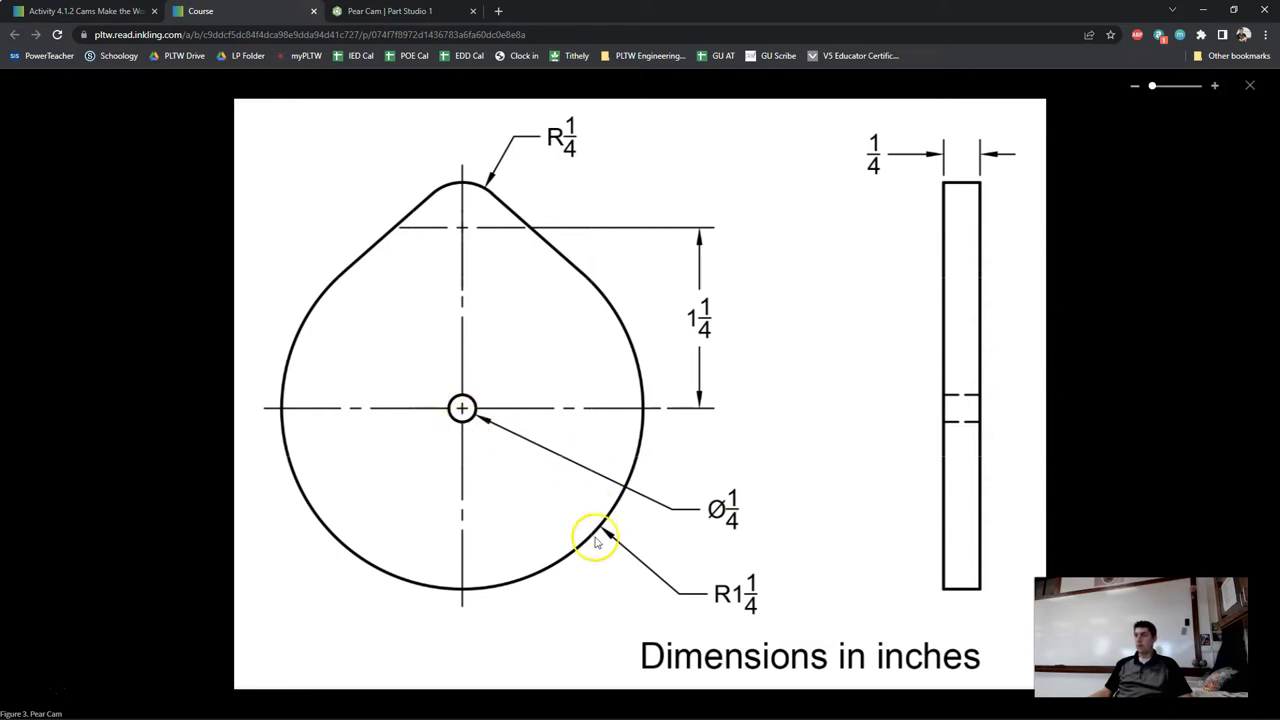
{"action": "mouse_move", "coordinate": [640, 322]}
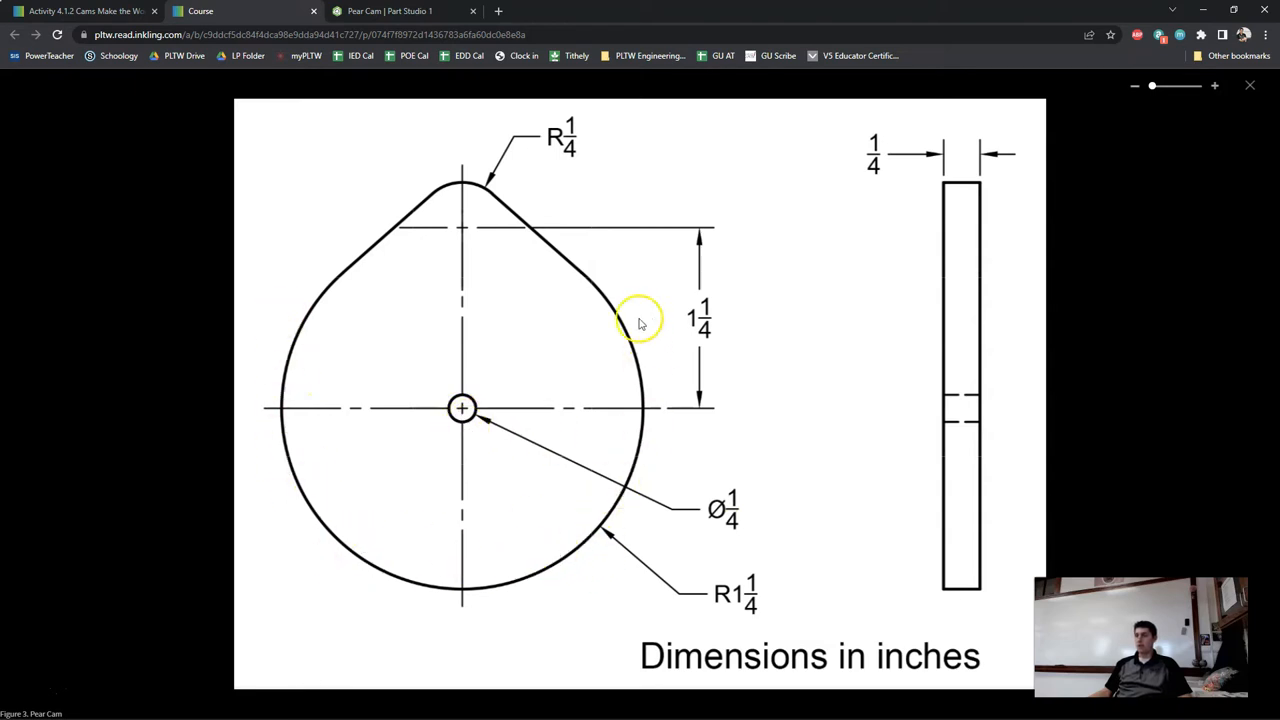
{"action": "mouse_move", "coordinate": [600, 475]}
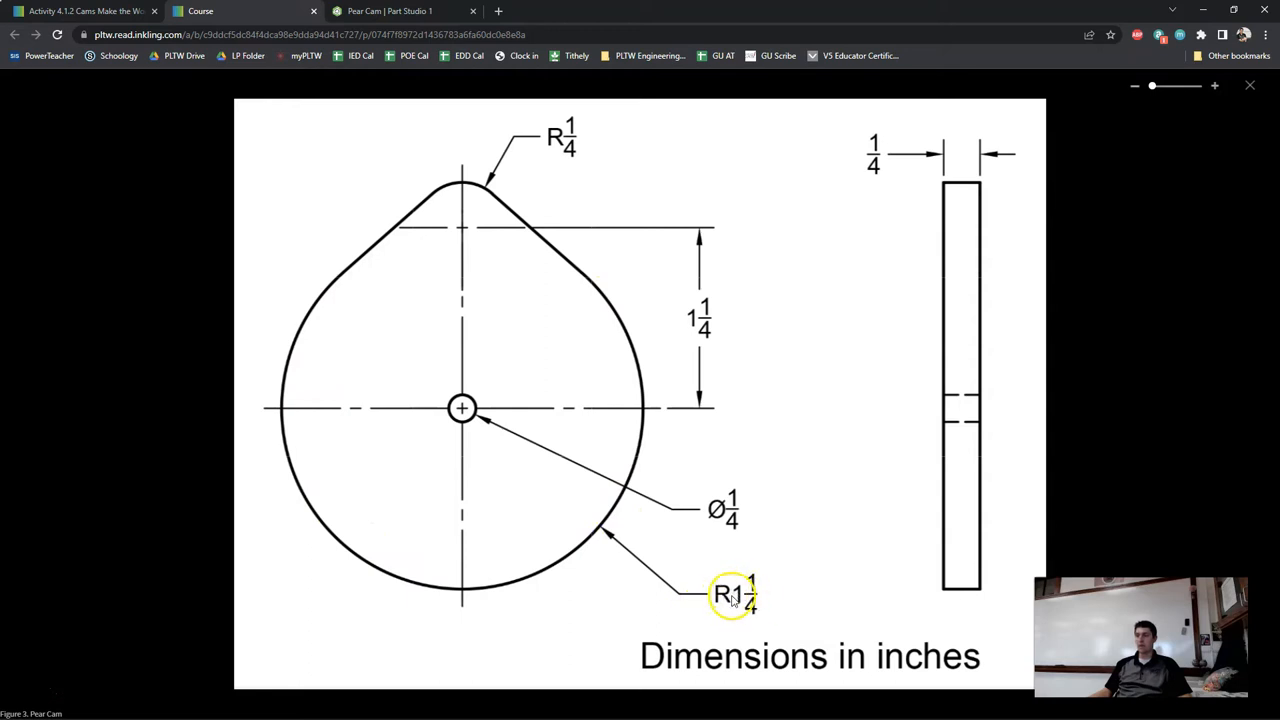
{"action": "mouse_move", "coordinate": [560, 532]}
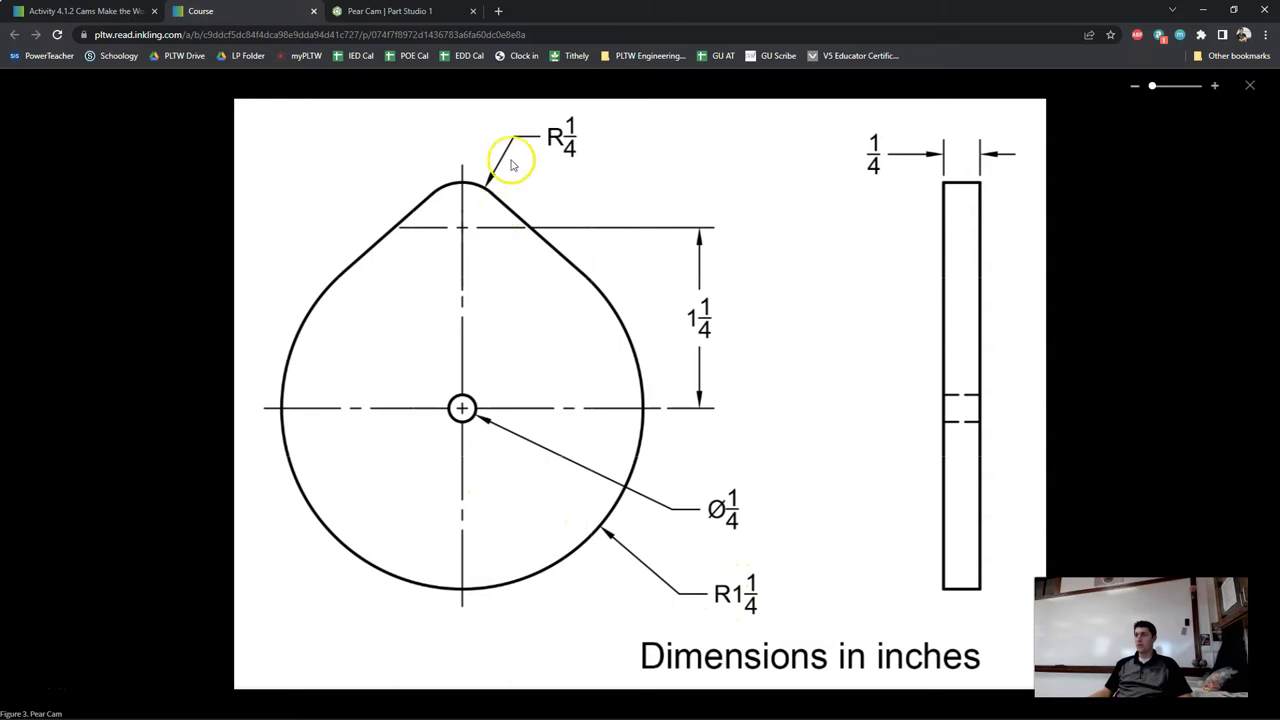
{"action": "mouse_move", "coordinate": [477, 210]}
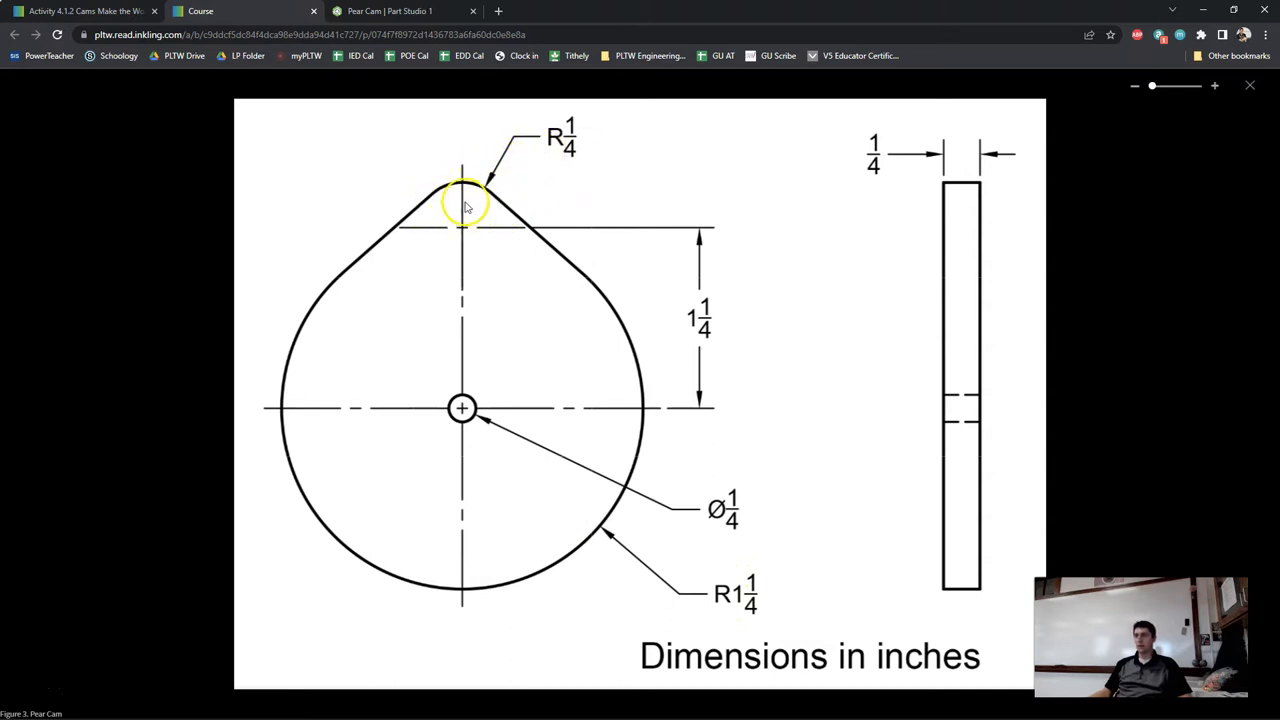
{"action": "mouse_move", "coordinate": [455, 225]}
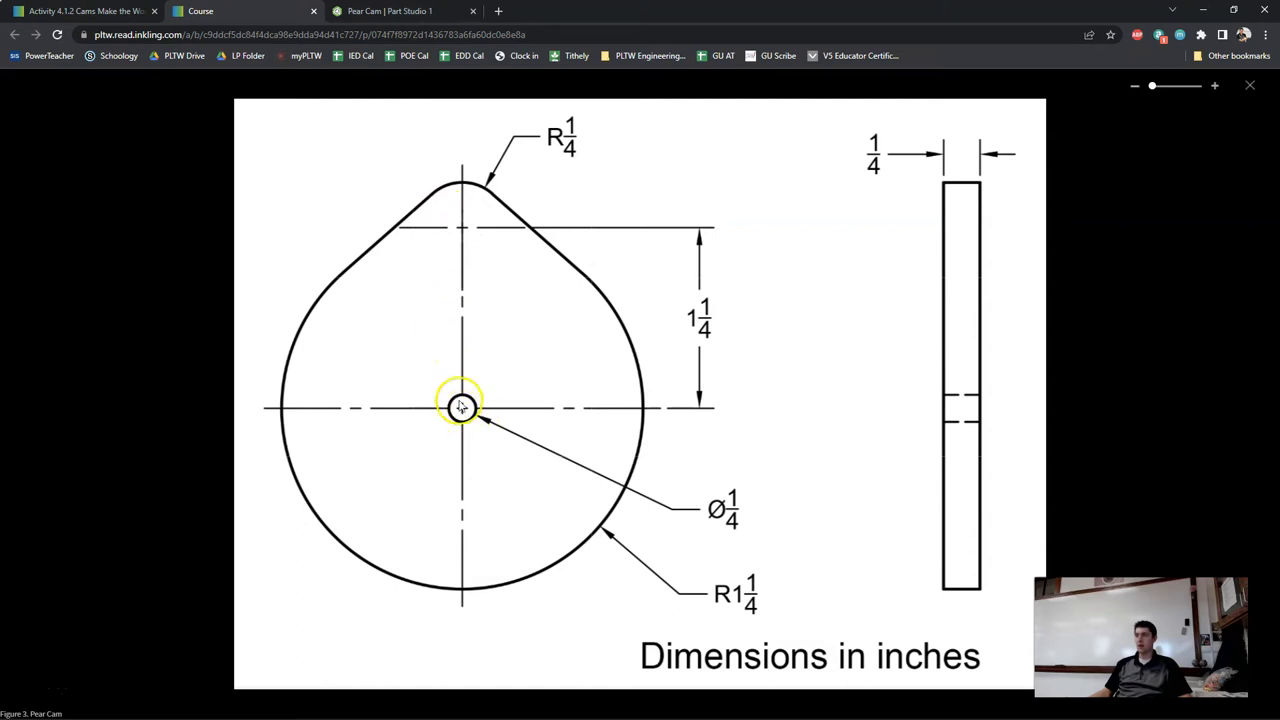
{"action": "mouse_move", "coordinate": [480, 185]}
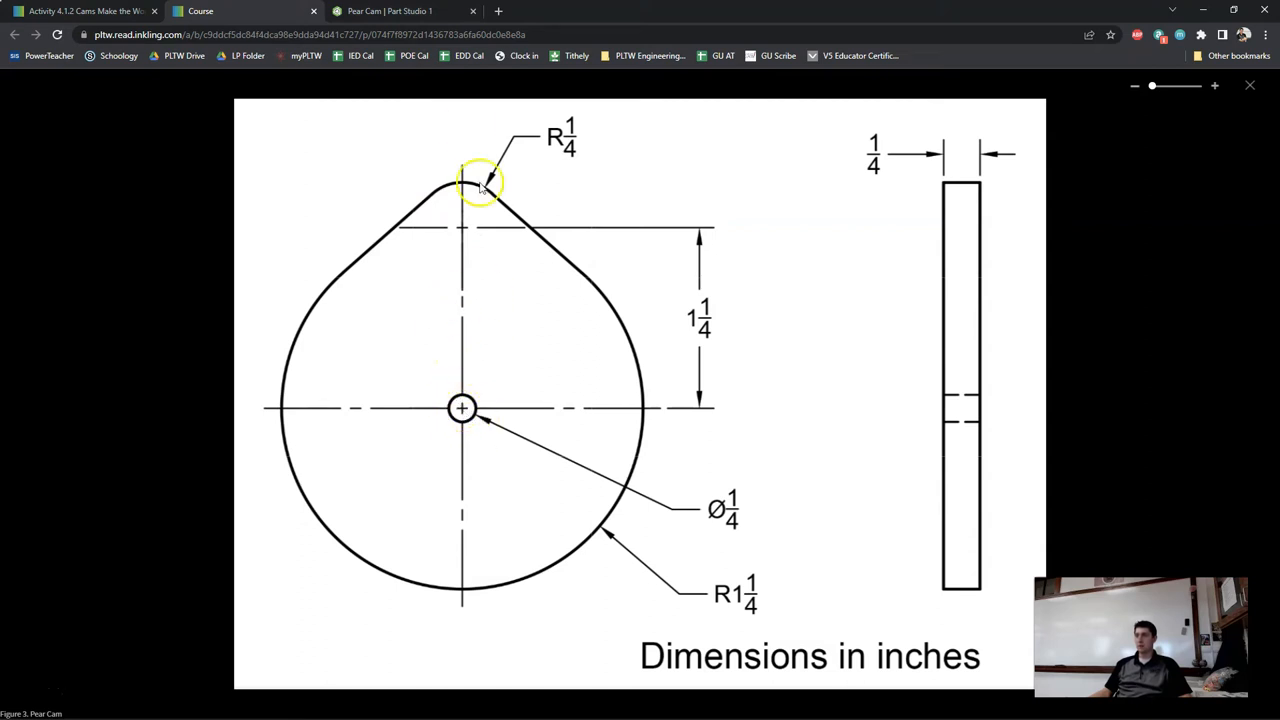
- Add a second Part Studio to the pear cam document
{"action": "left_click", "coordinate": [400, 11]}
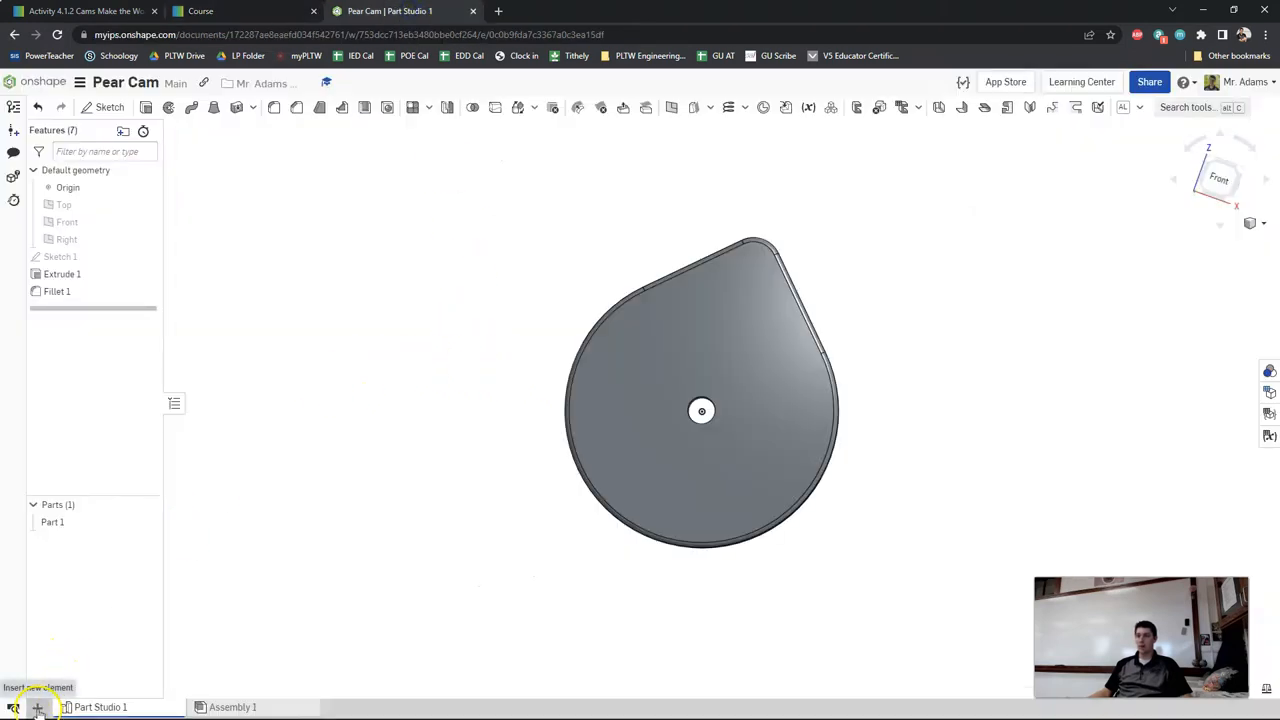
{"action": "left_click", "coordinate": [37, 707]}
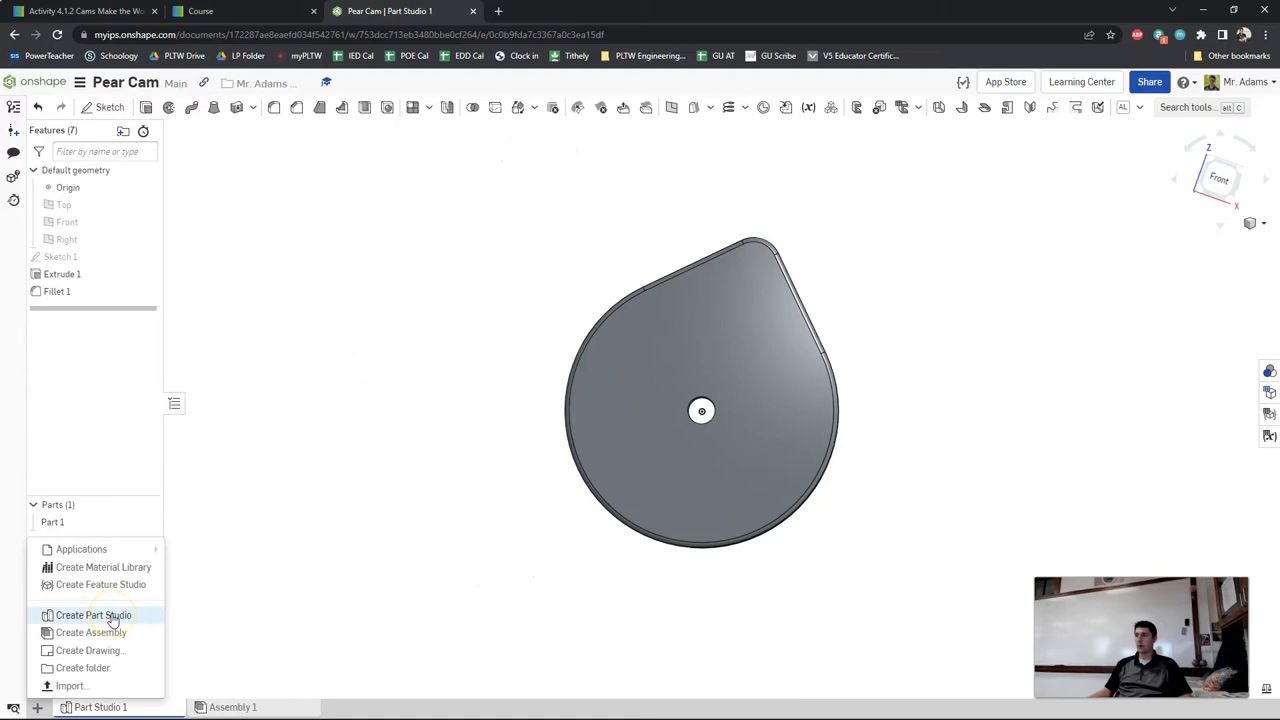
{"action": "left_click", "coordinate": [93, 615]}
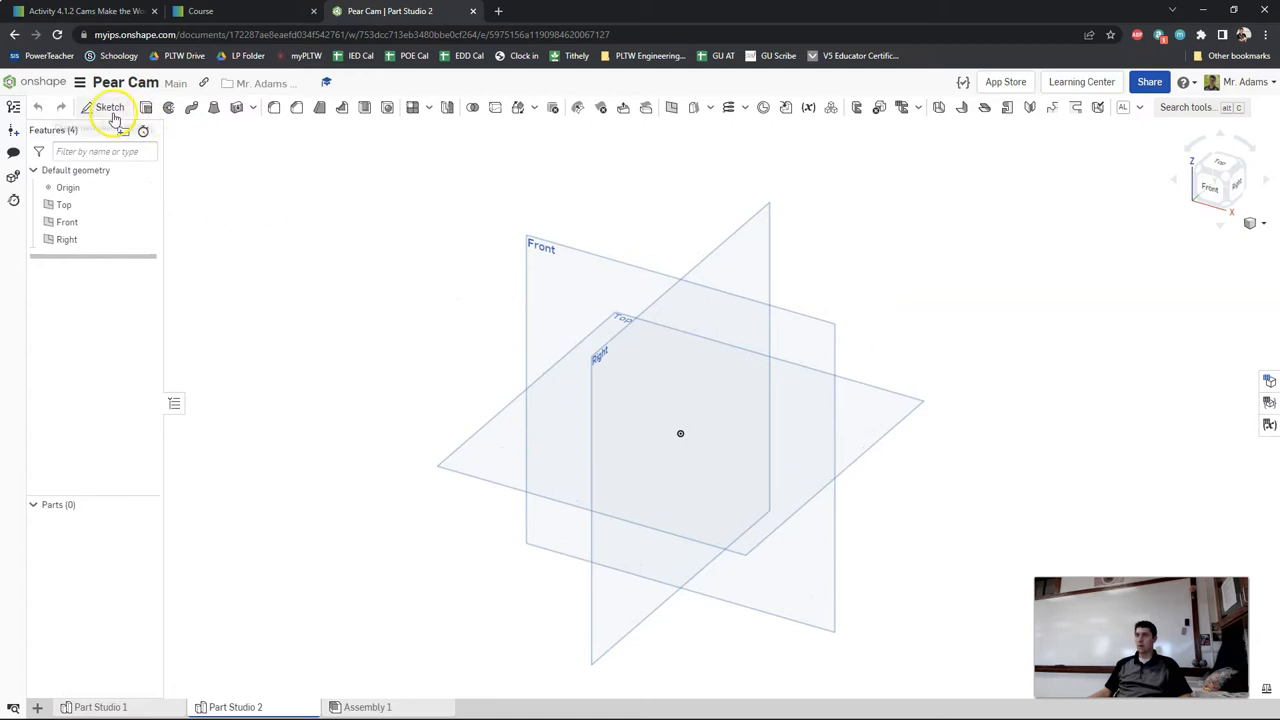
- Start a sketch on the Front plane and drag a circle from the origin
{"action": "left_click", "coordinate": [110, 107]}
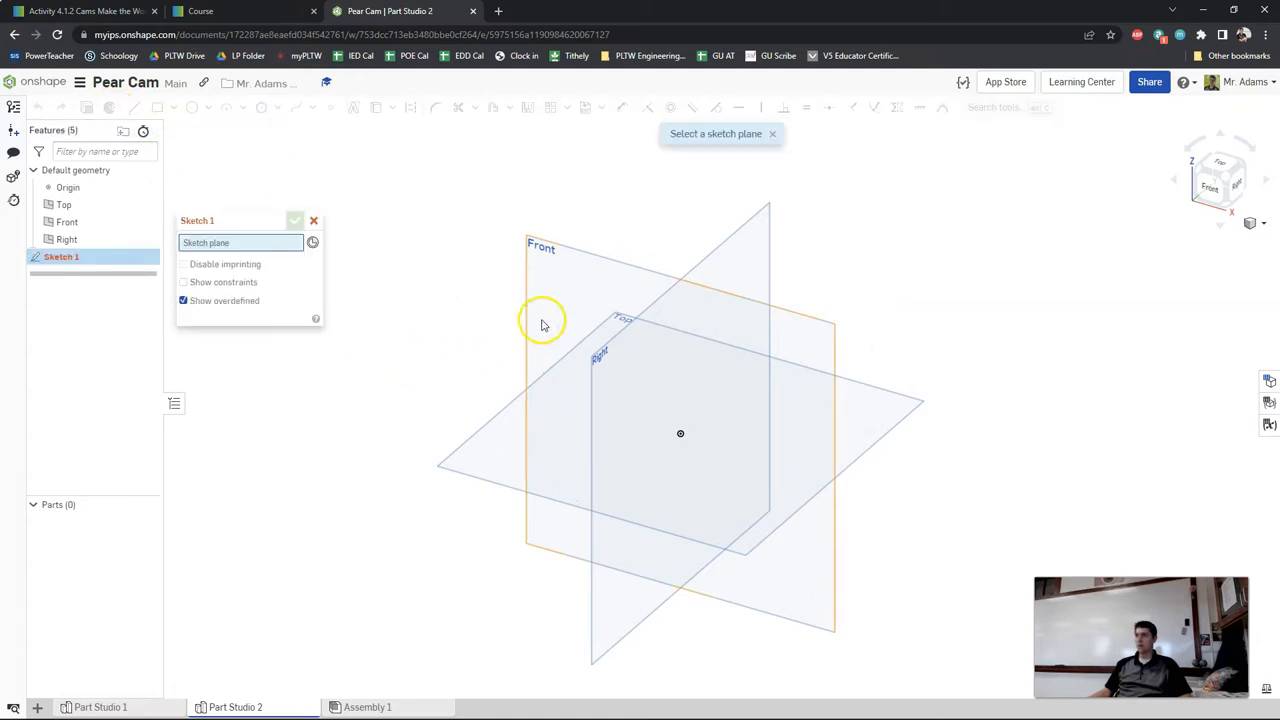
{"action": "left_click", "coordinate": [1218, 188]}
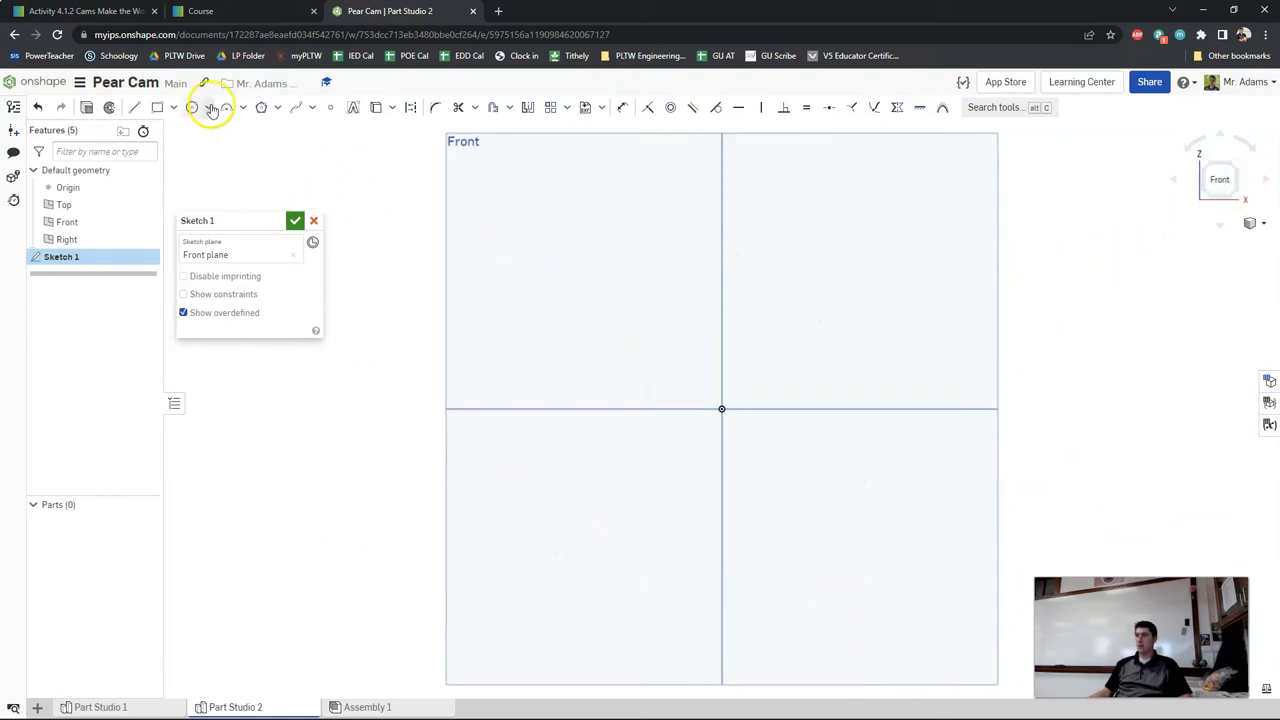
{"action": "mouse_move", "coordinate": [192, 107]}
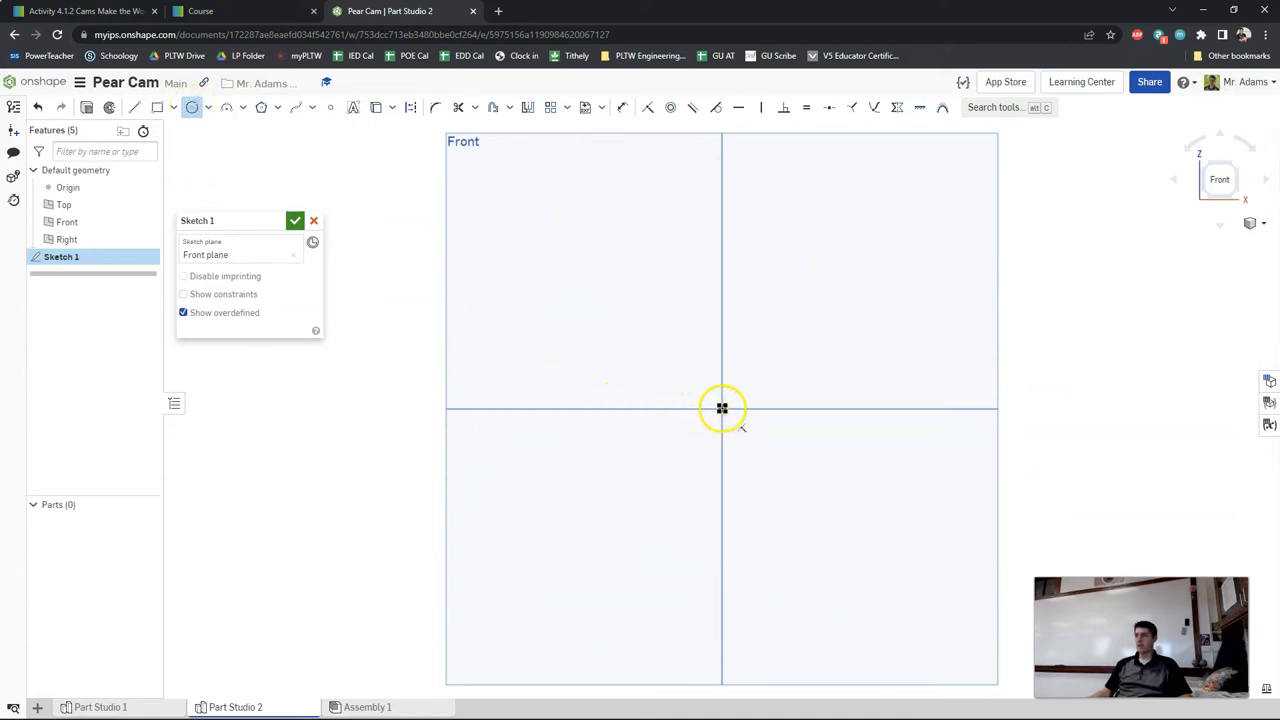
{"action": "left_click_drag", "start_coordinate": [722, 408], "coordinate": [746, 374]}
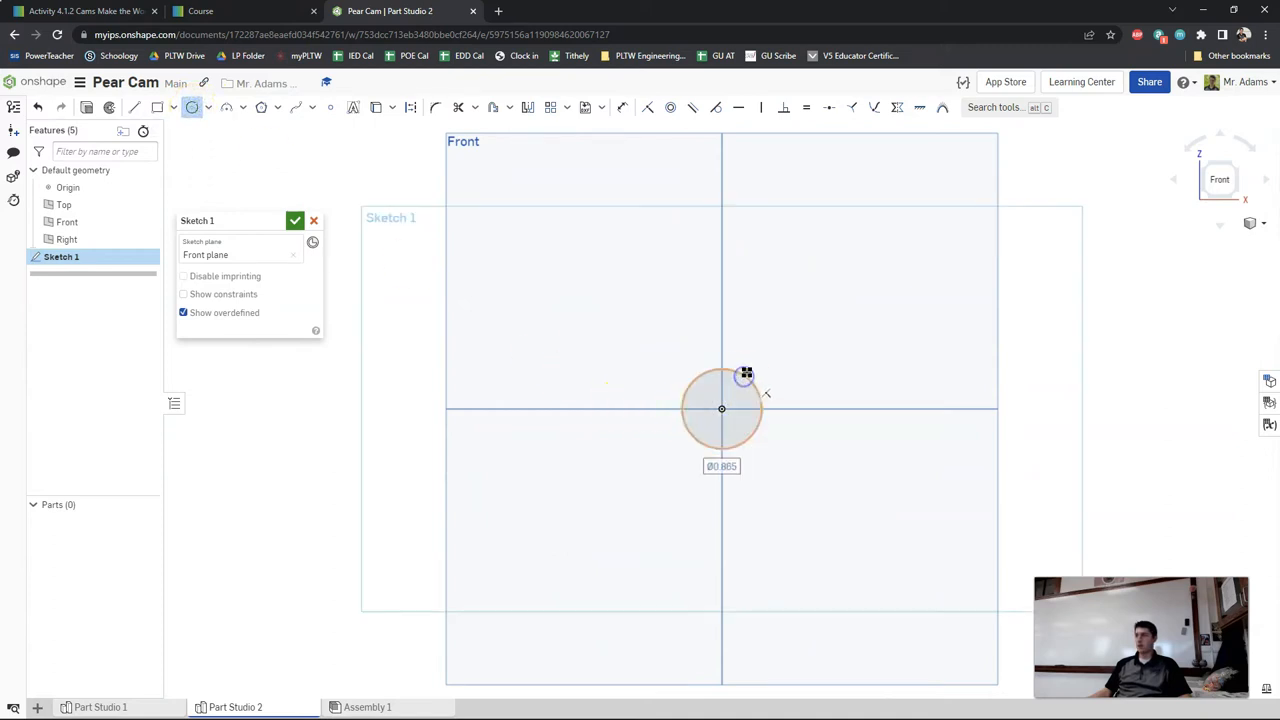
{"action": "left_click", "coordinate": [200, 11]}
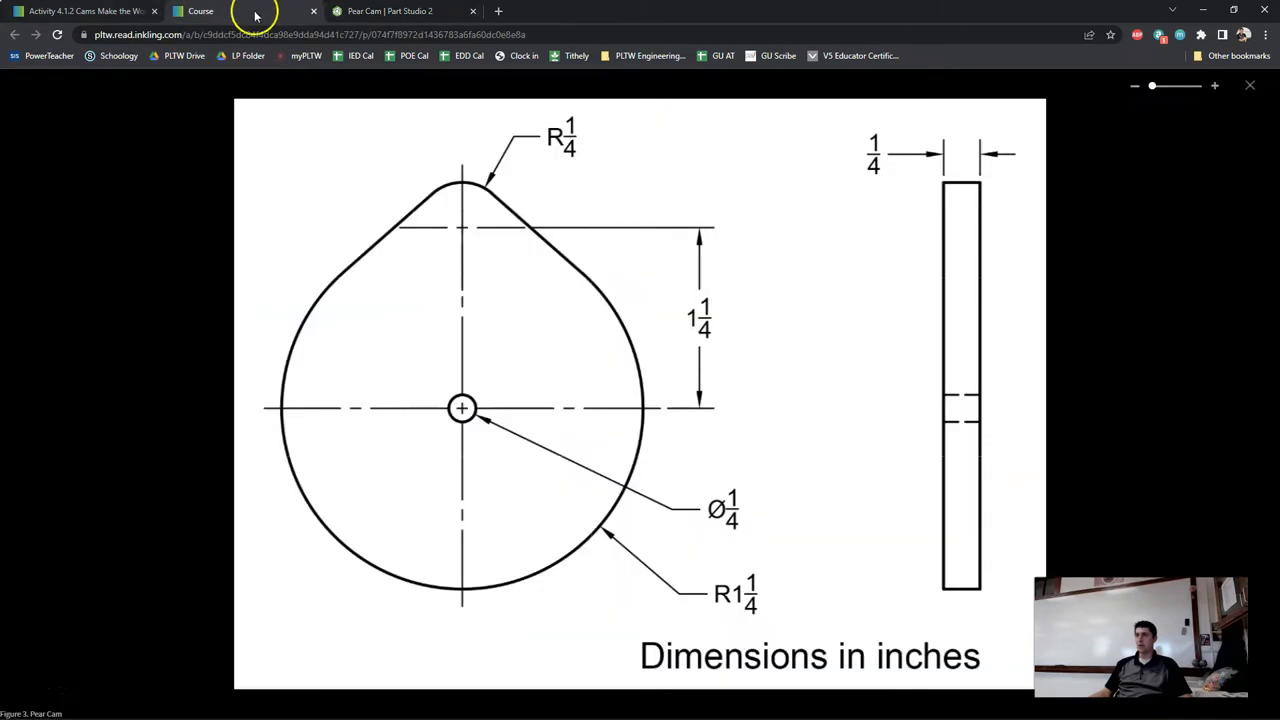
{"action": "mouse_move", "coordinate": [452, 98]}
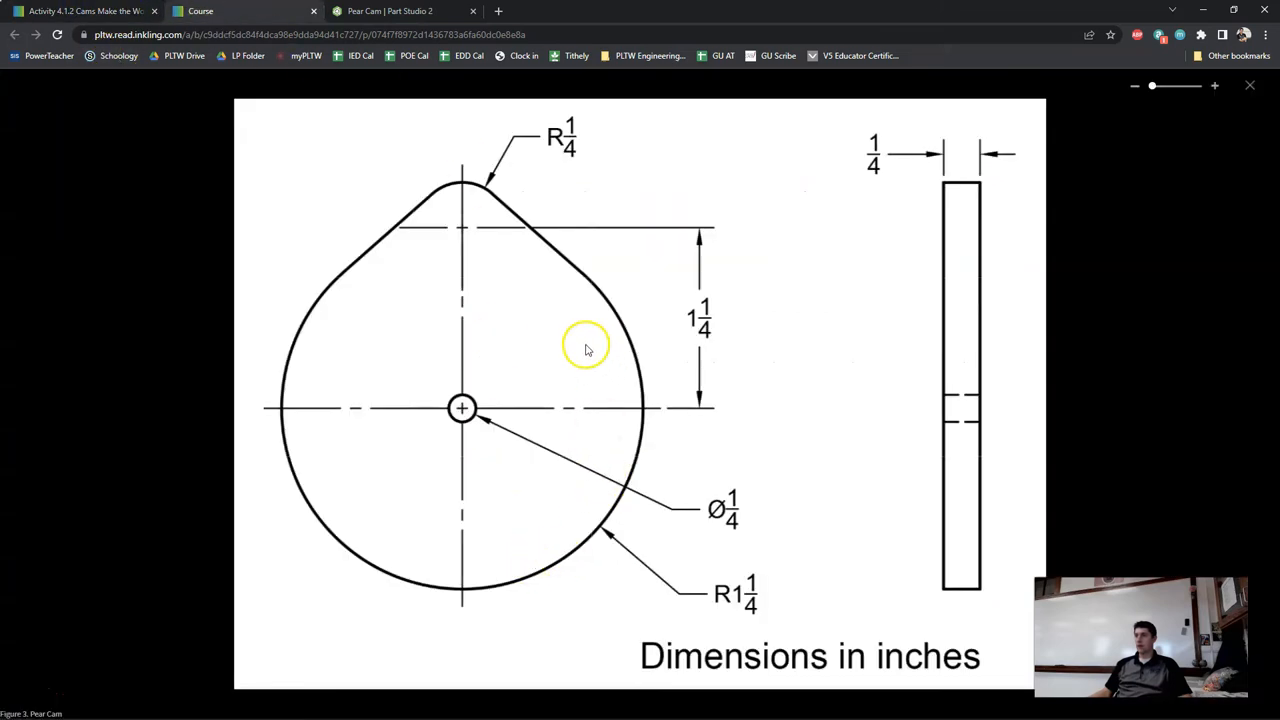
{"action": "mouse_move", "coordinate": [730, 610]}
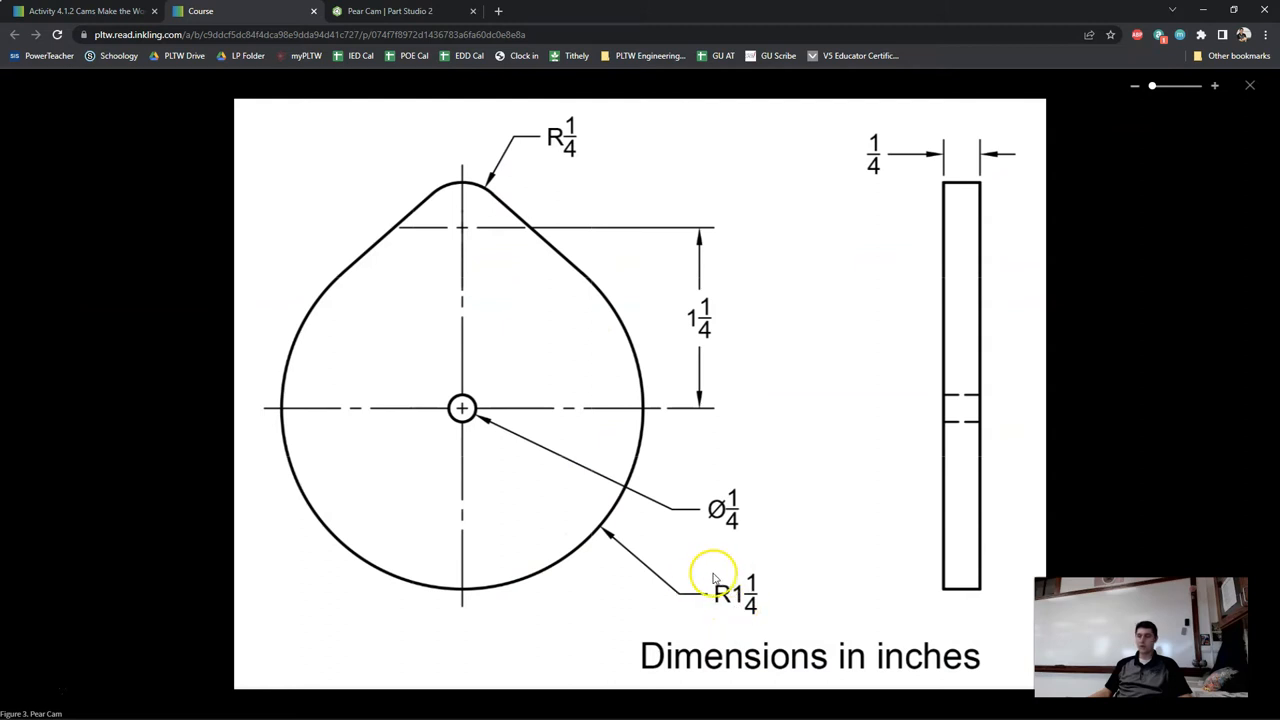
{"action": "mouse_move", "coordinate": [617, 488]}
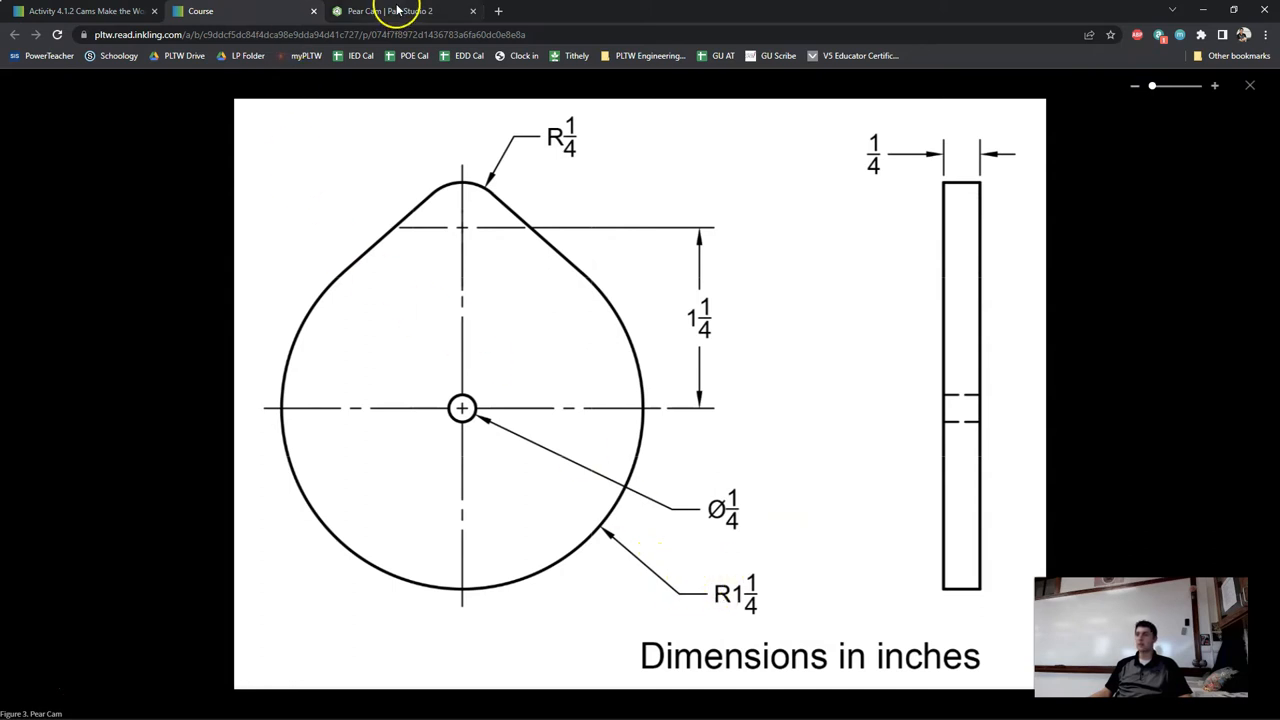
- Drag a larger concentric circle outward from the origin around the small circle
{"action": "left_click", "coordinate": [390, 11]}
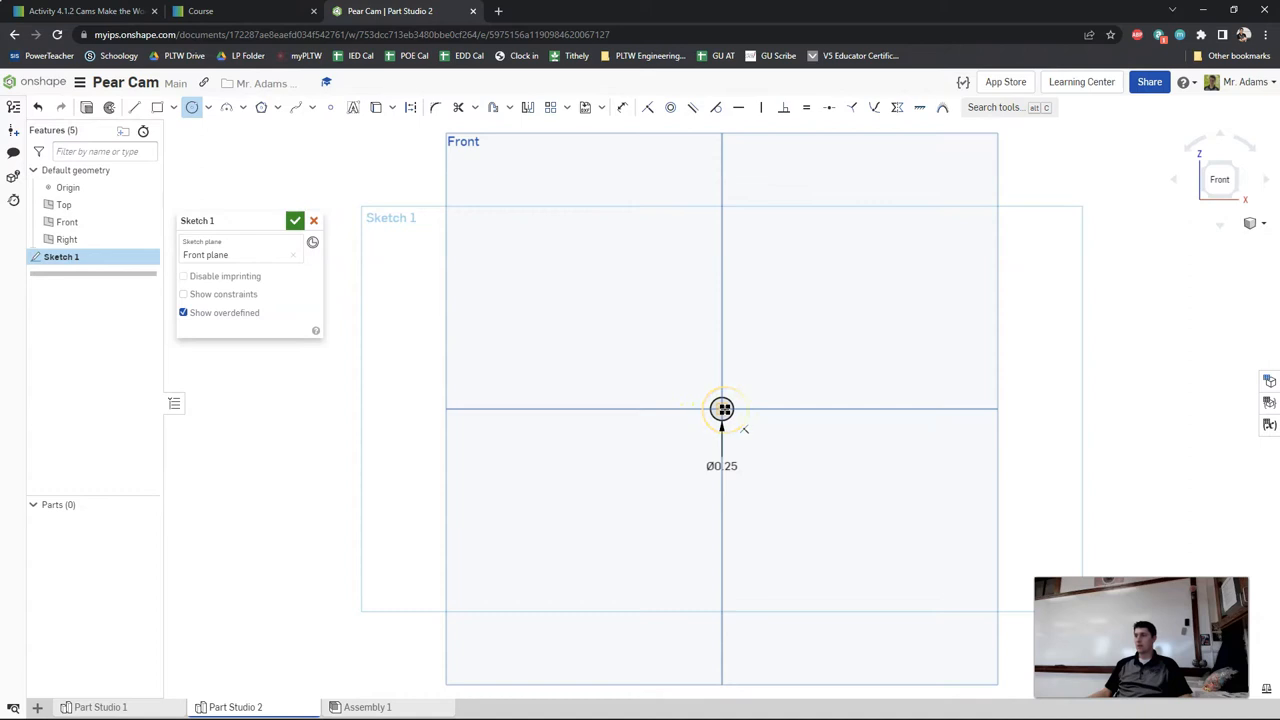
{"action": "left_click_drag", "start_coordinate": [721, 407], "coordinate": [830, 323]}
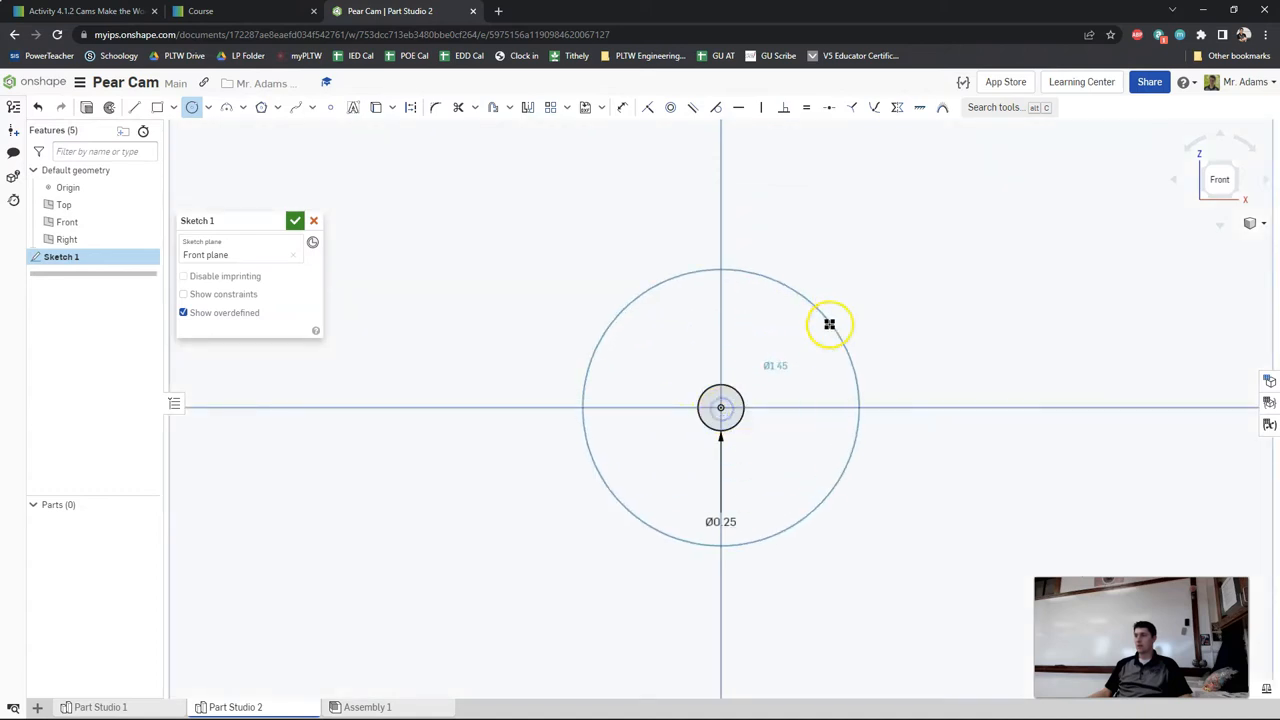
{"action": "left_click_drag", "start_coordinate": [830, 324], "coordinate": [870, 289]}
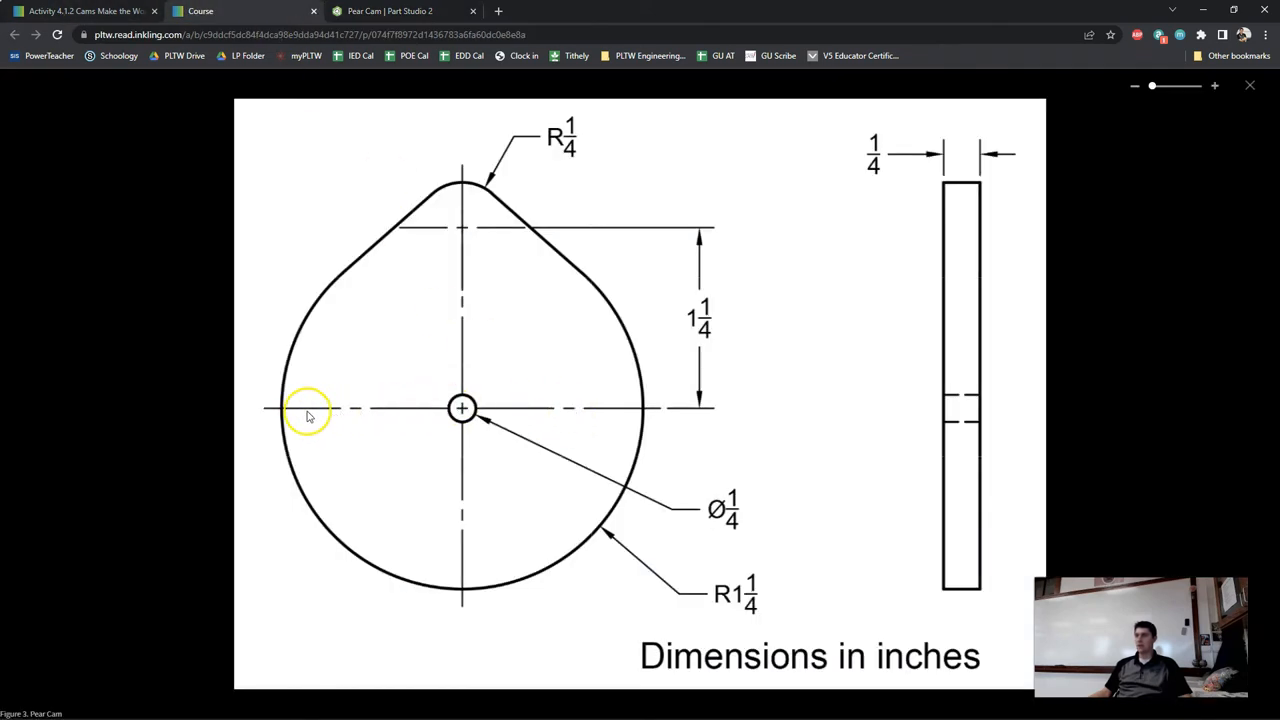
{"action": "mouse_move", "coordinate": [473, 608]}
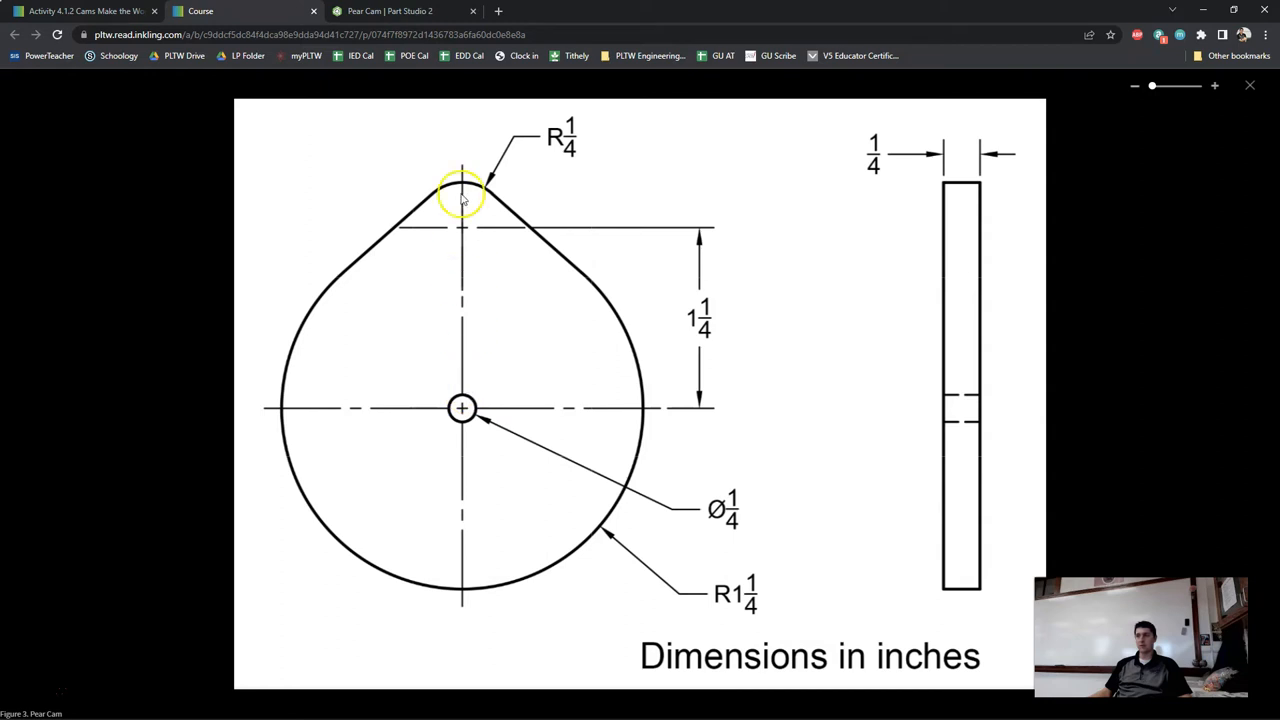
{"action": "mouse_move", "coordinate": [265, 408]}
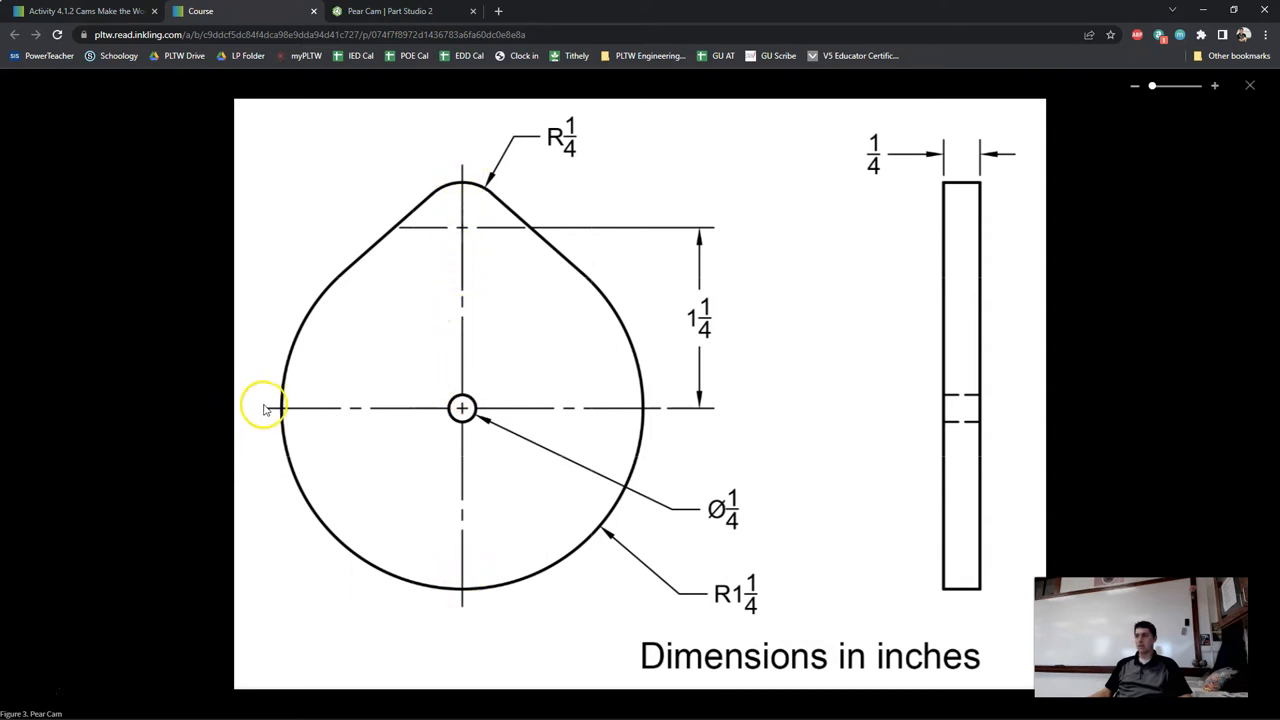
{"action": "mouse_move", "coordinate": [250, 410]}
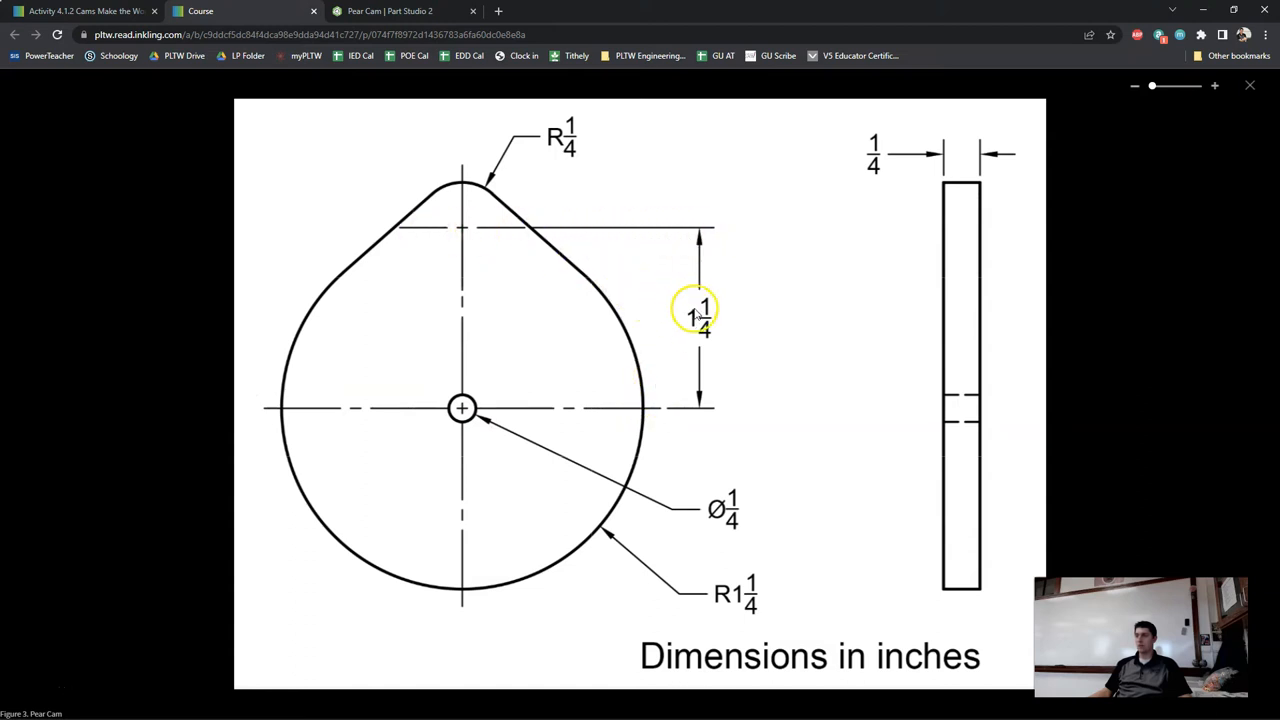
- In construction mode, draw a horizontal line through the origin and another above the circle
{"action": "left_click", "coordinate": [388, 11]}
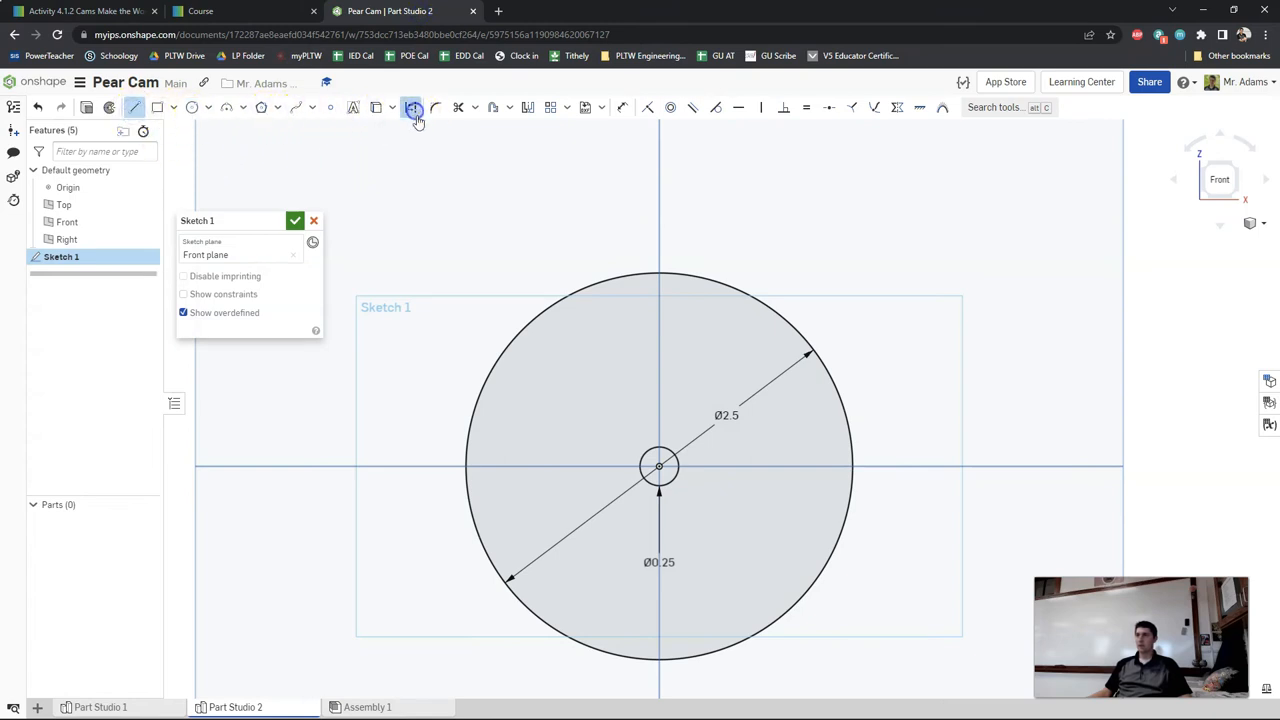
{"action": "left_click", "coordinate": [411, 107]}
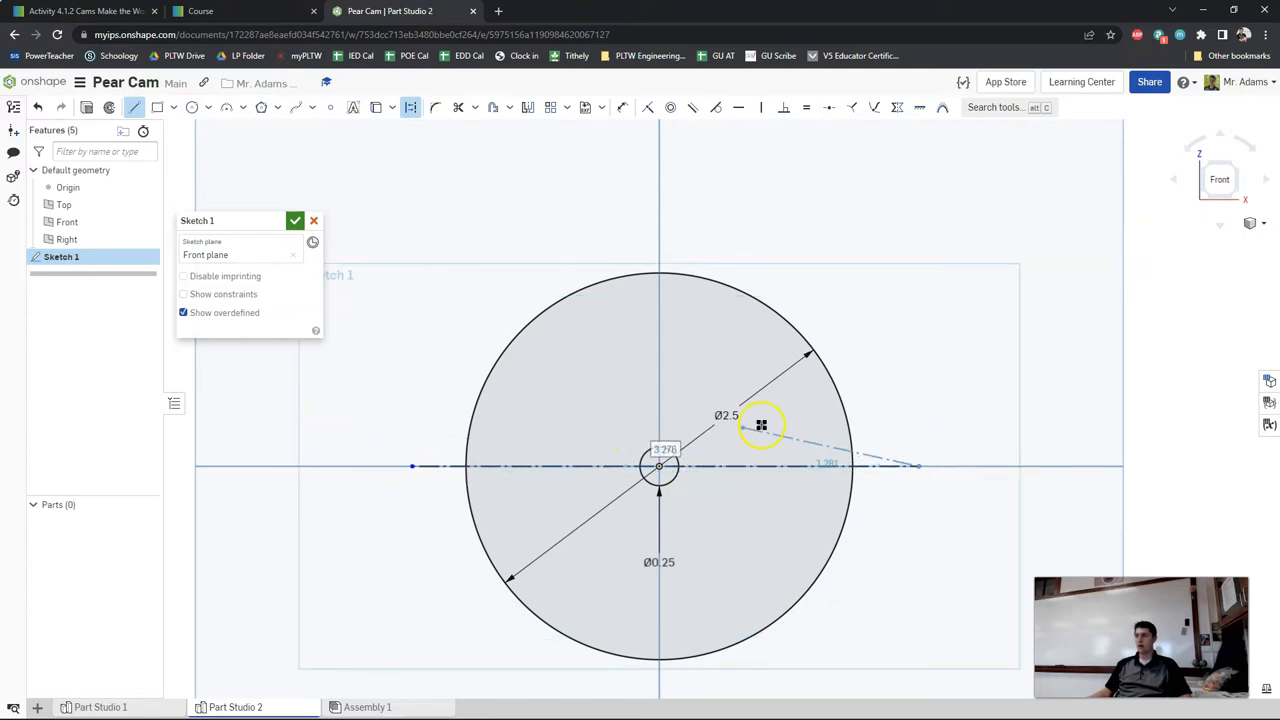
{"action": "left_click_drag", "start_coordinate": [760, 425], "coordinate": [956, 378]}
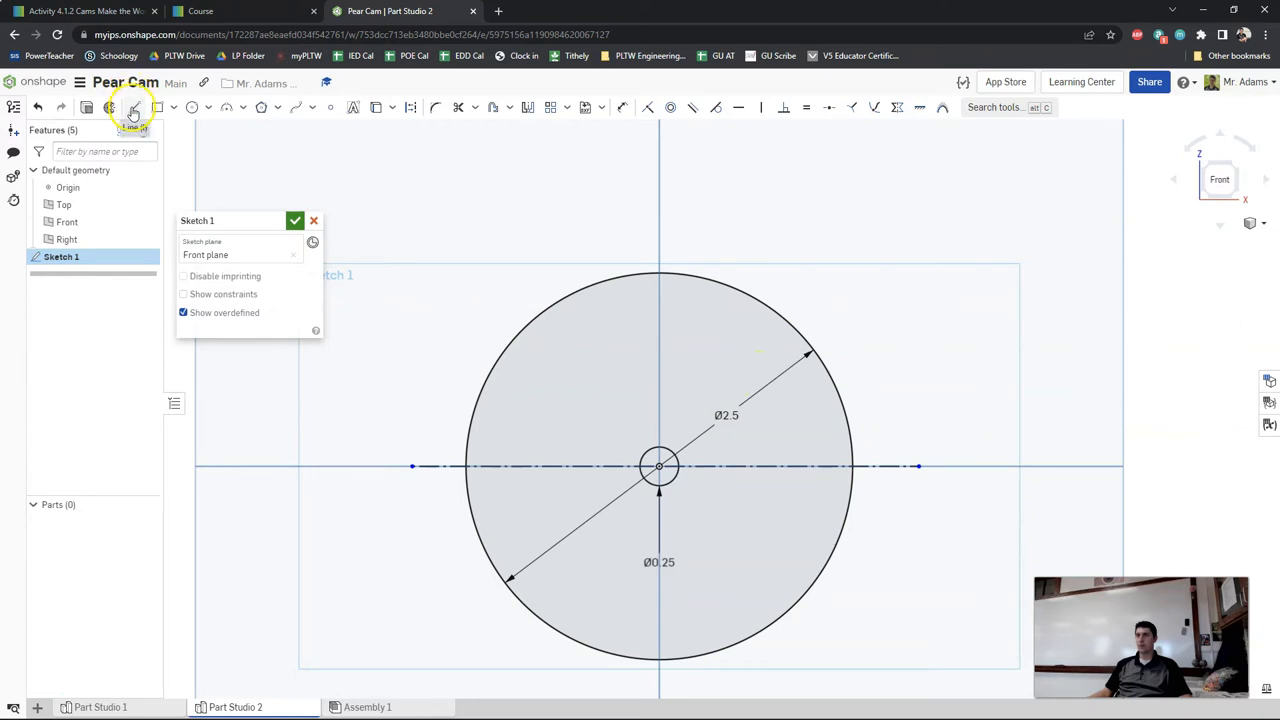
{"action": "left_click", "coordinate": [411, 107]}
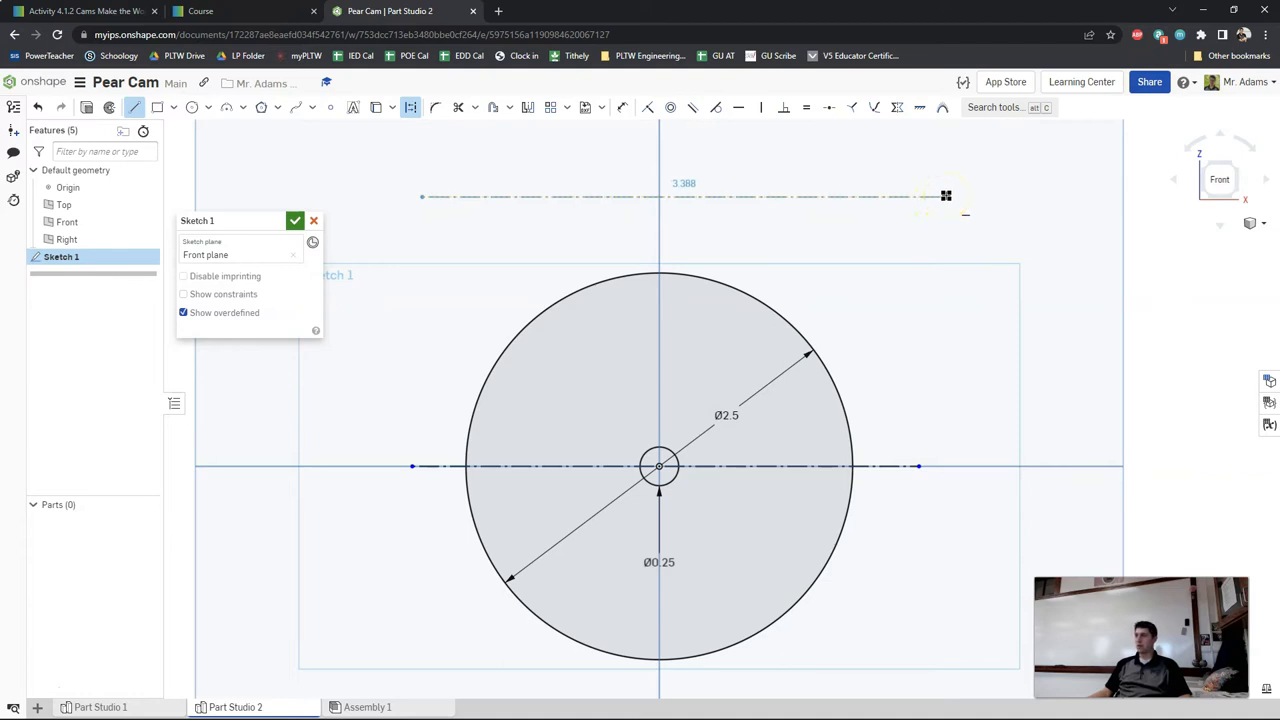
{"action": "left_click_drag", "start_coordinate": [945, 195], "coordinate": [942, 300]}
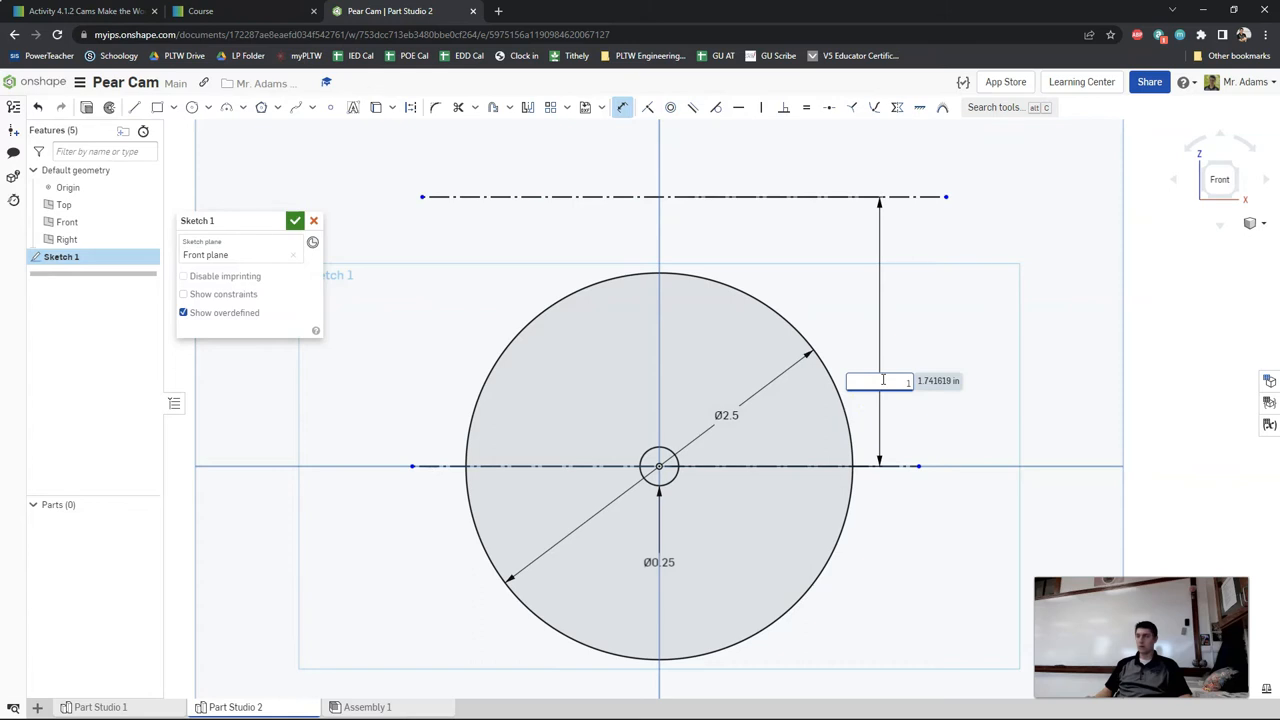
- Enter 1.25 as the construction-line spacing, then bring up the pear cam drawing
{"action": "type", "text": "1.25"}
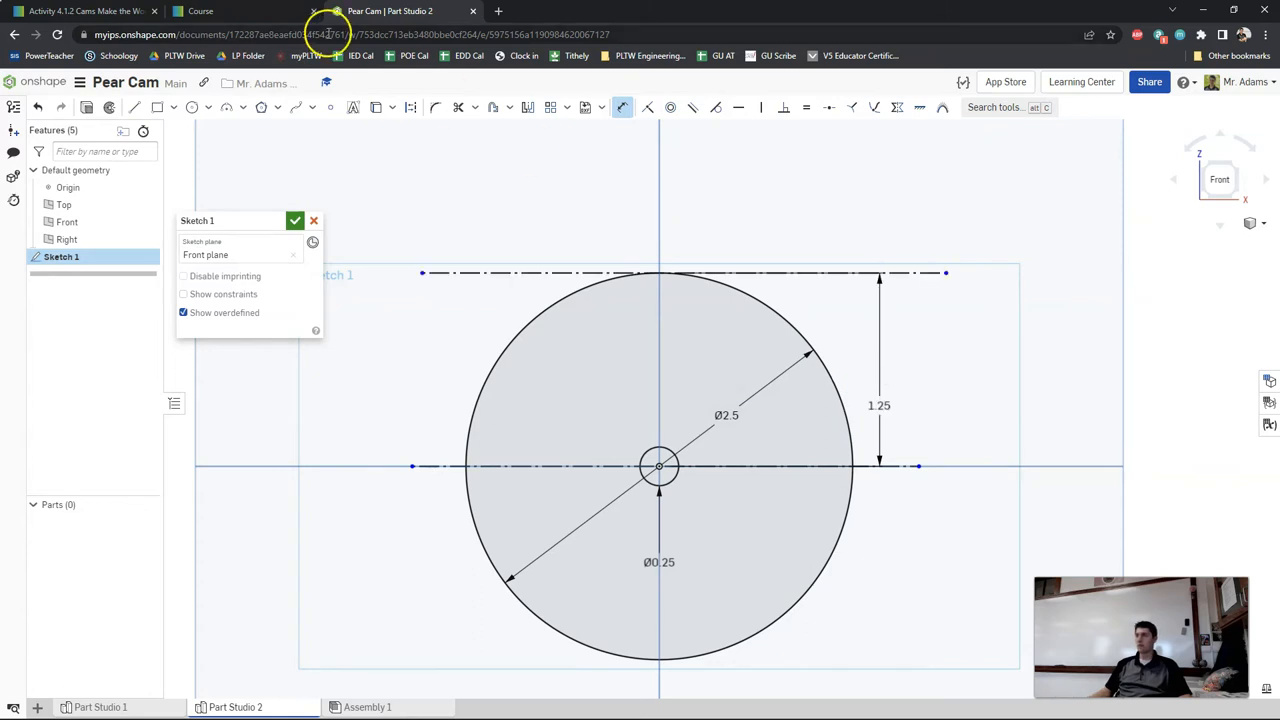
{"action": "left_click", "coordinate": [200, 11]}
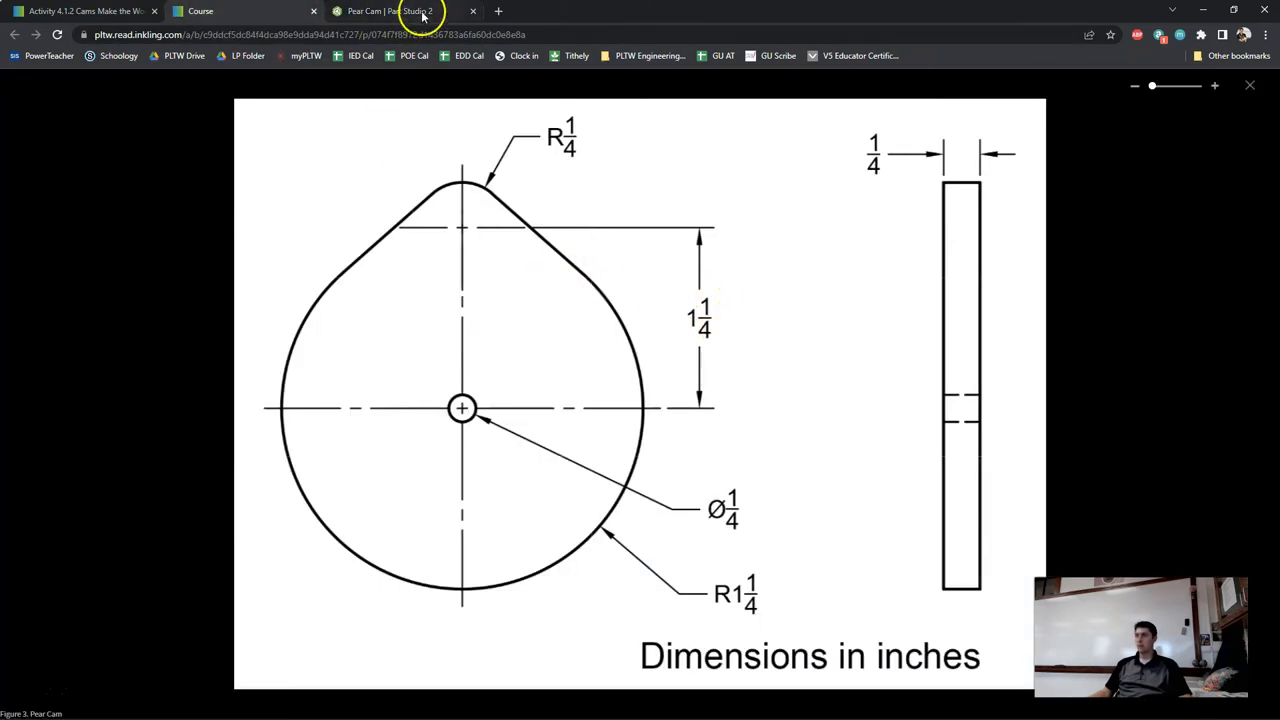
- Draw a small circle above the big circle, checking the pear cam drawing before and after
{"action": "left_click", "coordinate": [390, 11]}
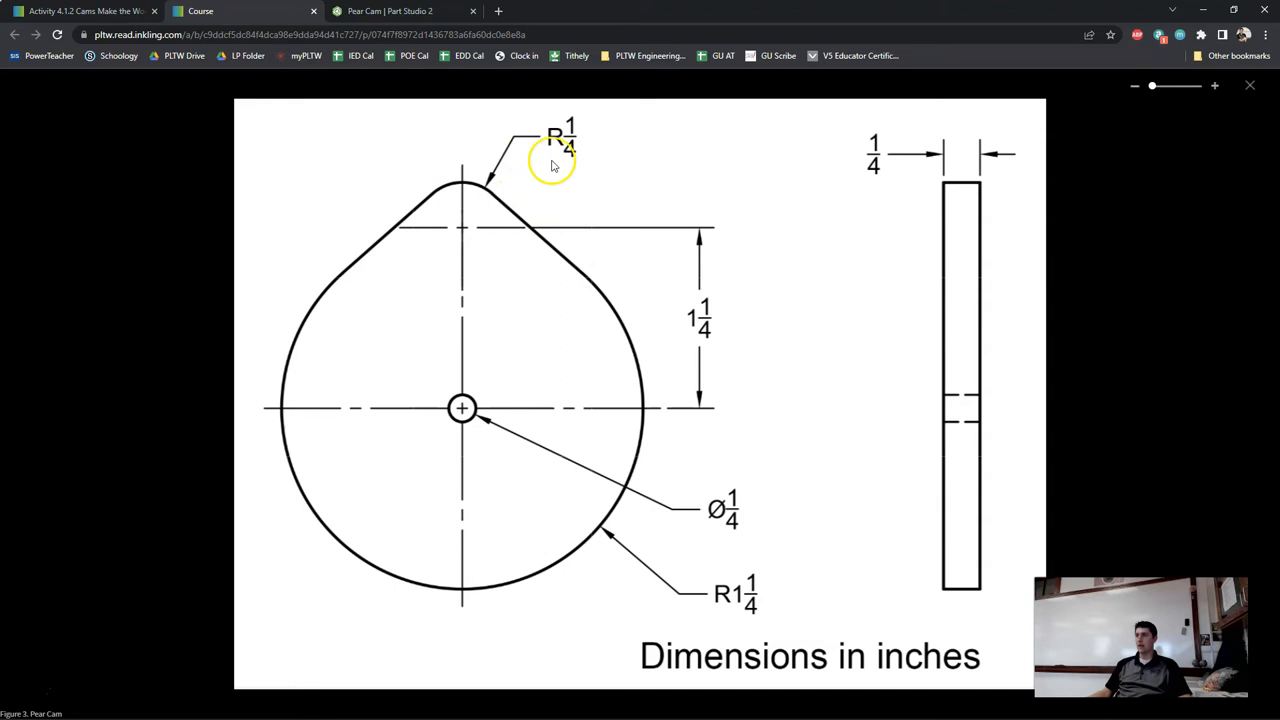
{"action": "left_click", "coordinate": [400, 11]}
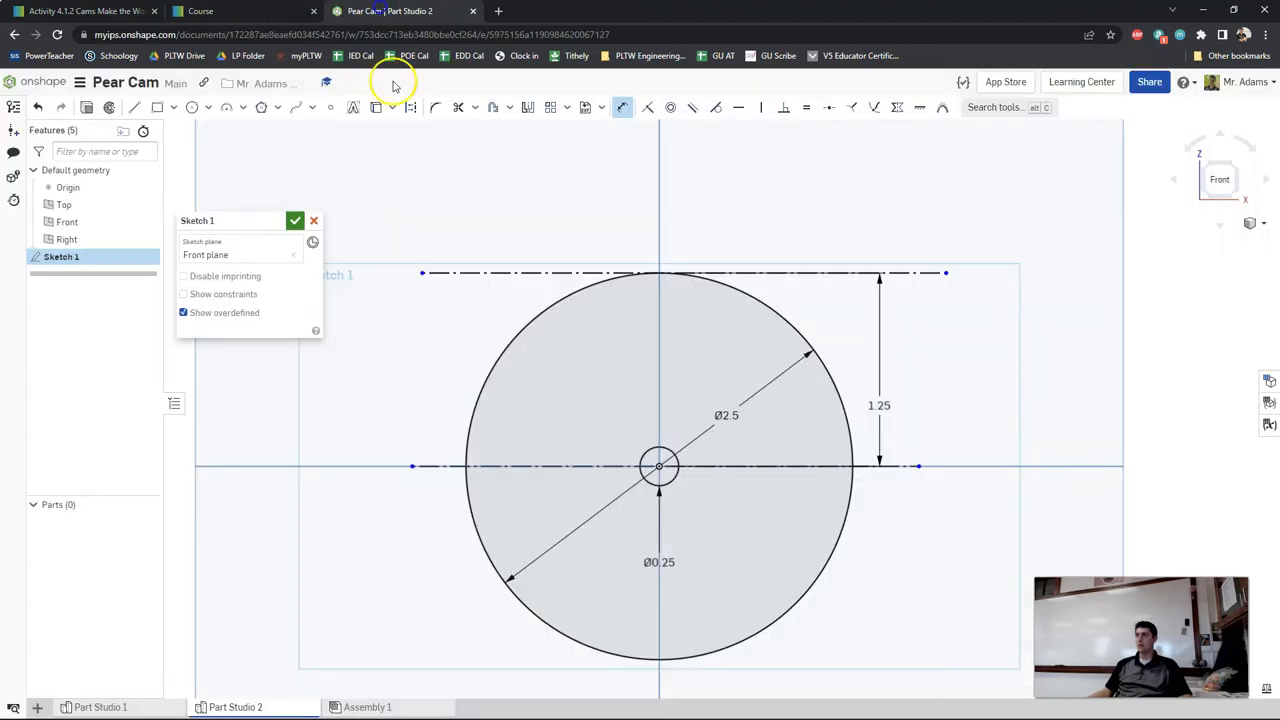
{"action": "left_click", "coordinate": [192, 107]}
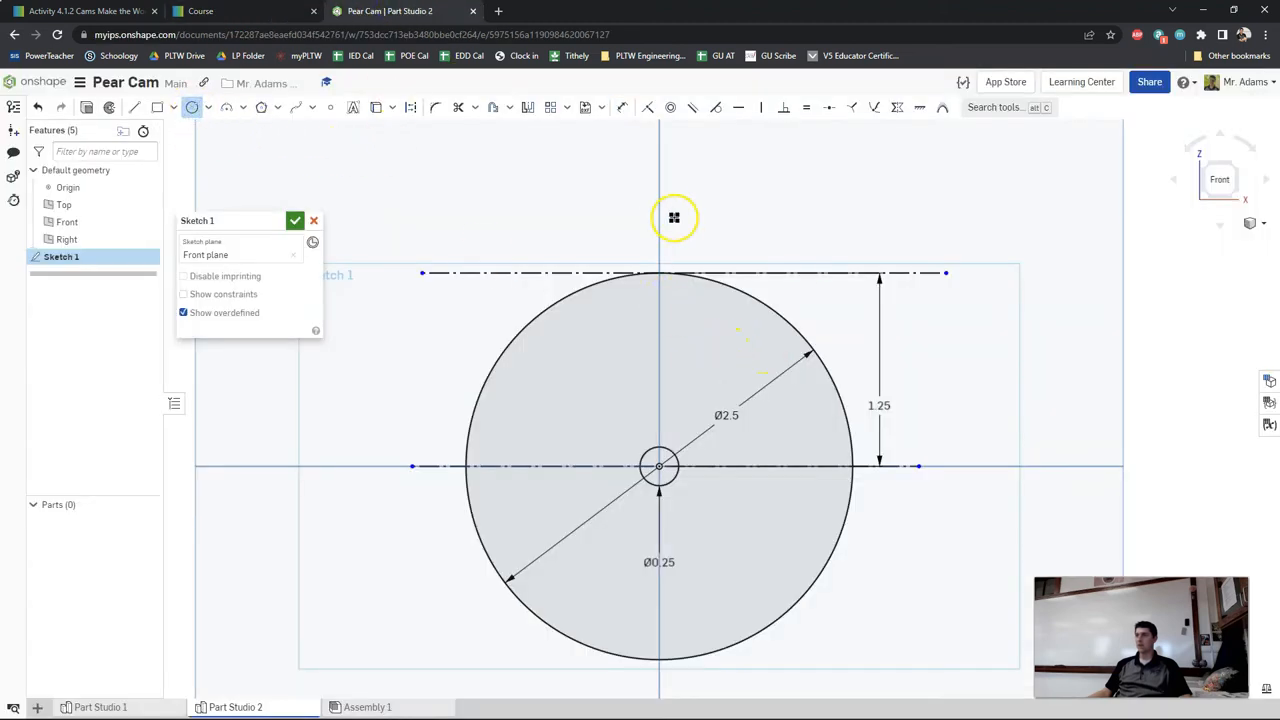
{"action": "left_click_drag", "start_coordinate": [660, 207], "coordinate": [685, 193]}
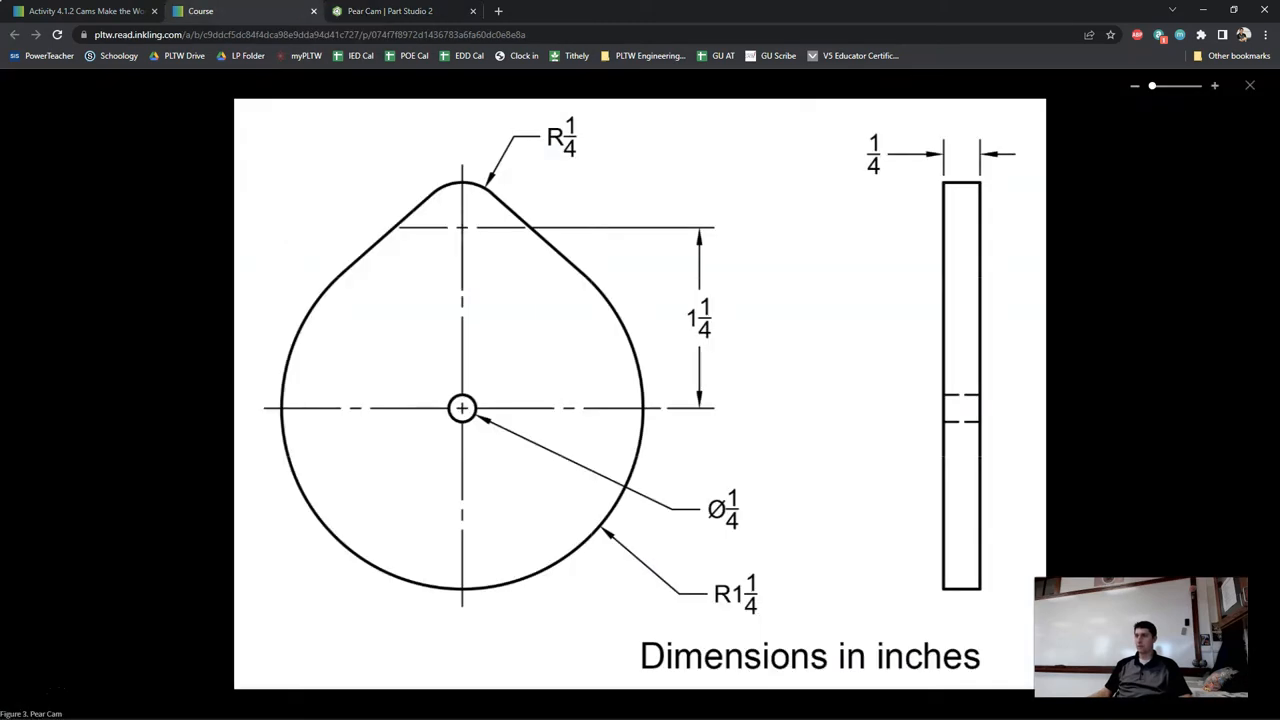
{"action": "left_click", "coordinate": [390, 11]}
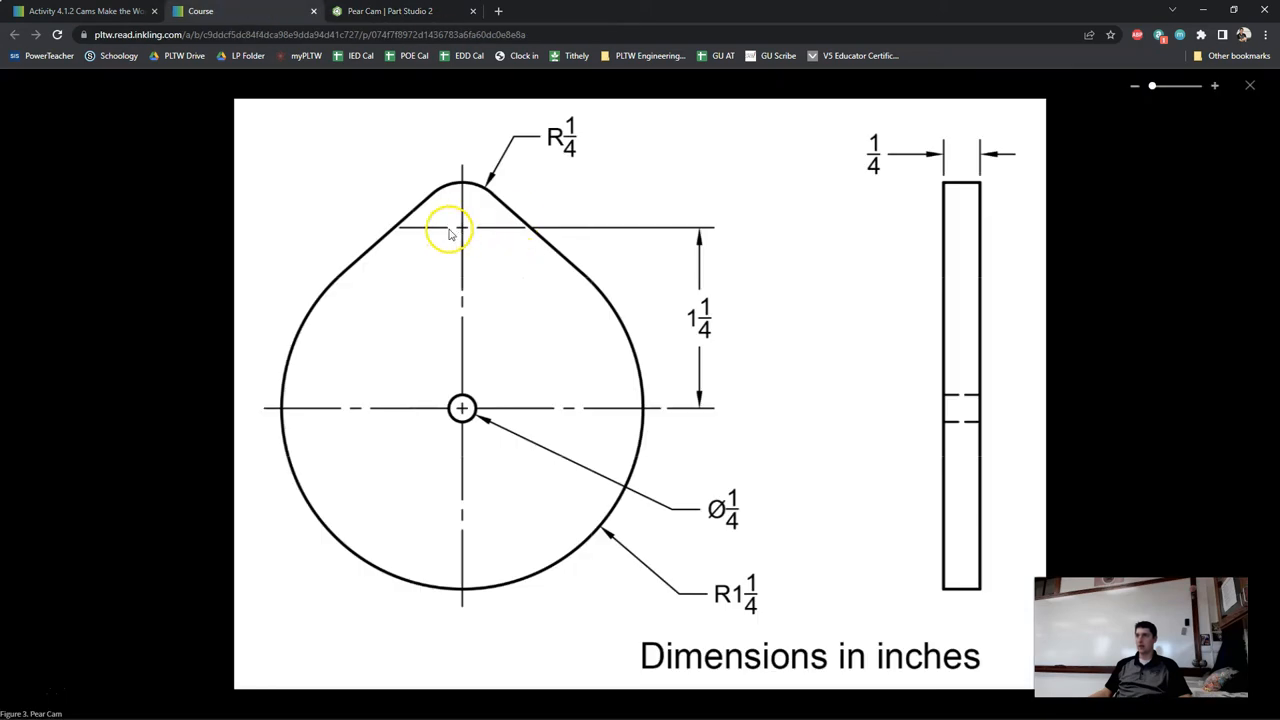
{"action": "mouse_move", "coordinate": [320, 292]}
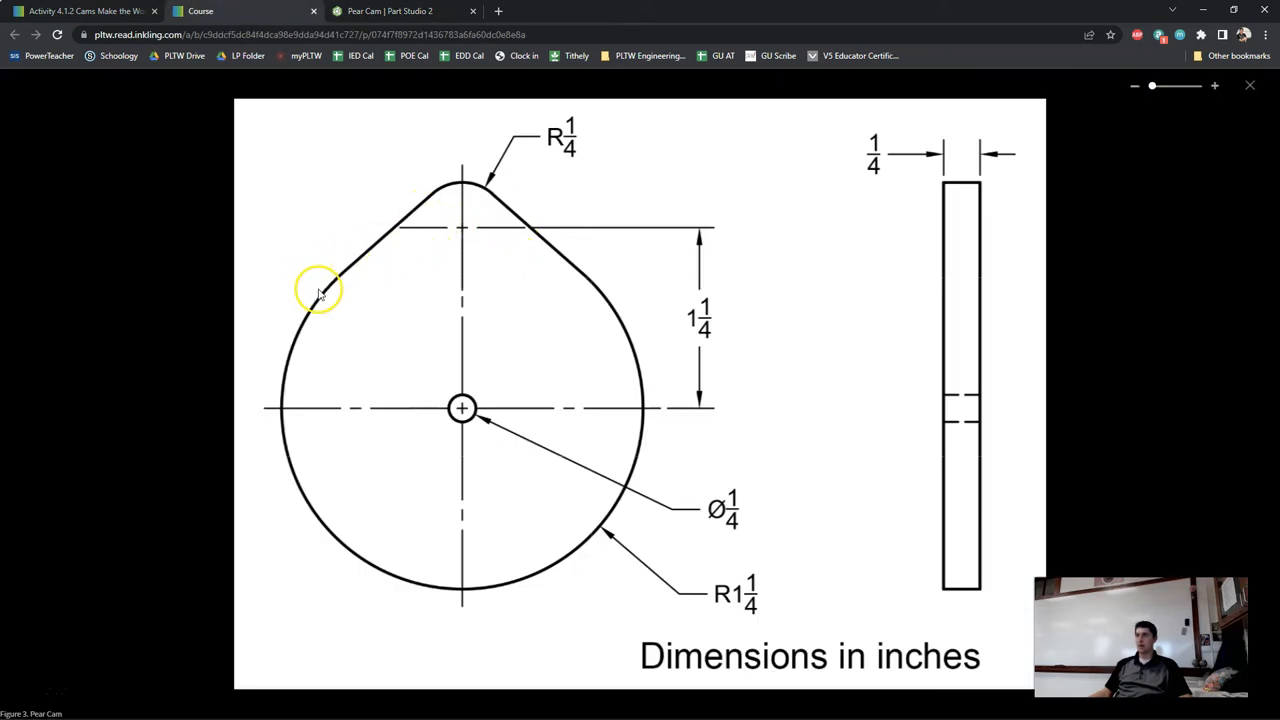
{"action": "mouse_move", "coordinate": [560, 255]}
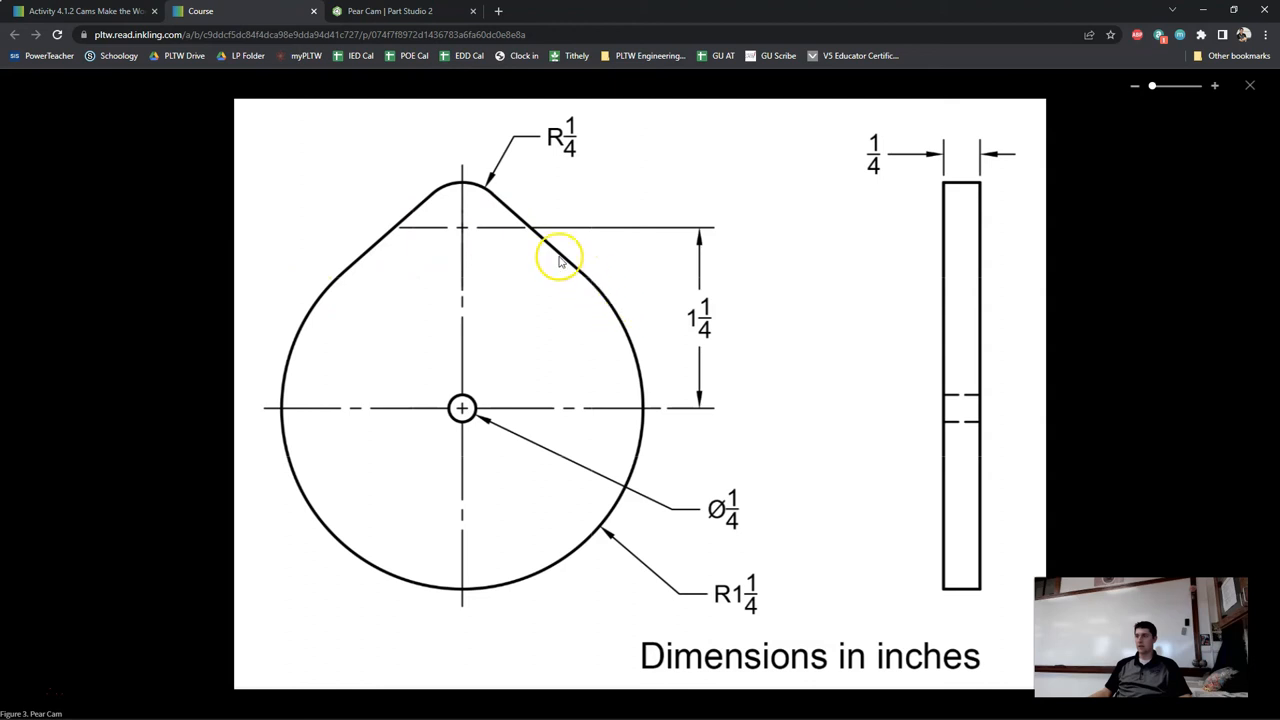
{"action": "mouse_move", "coordinate": [540, 253]}
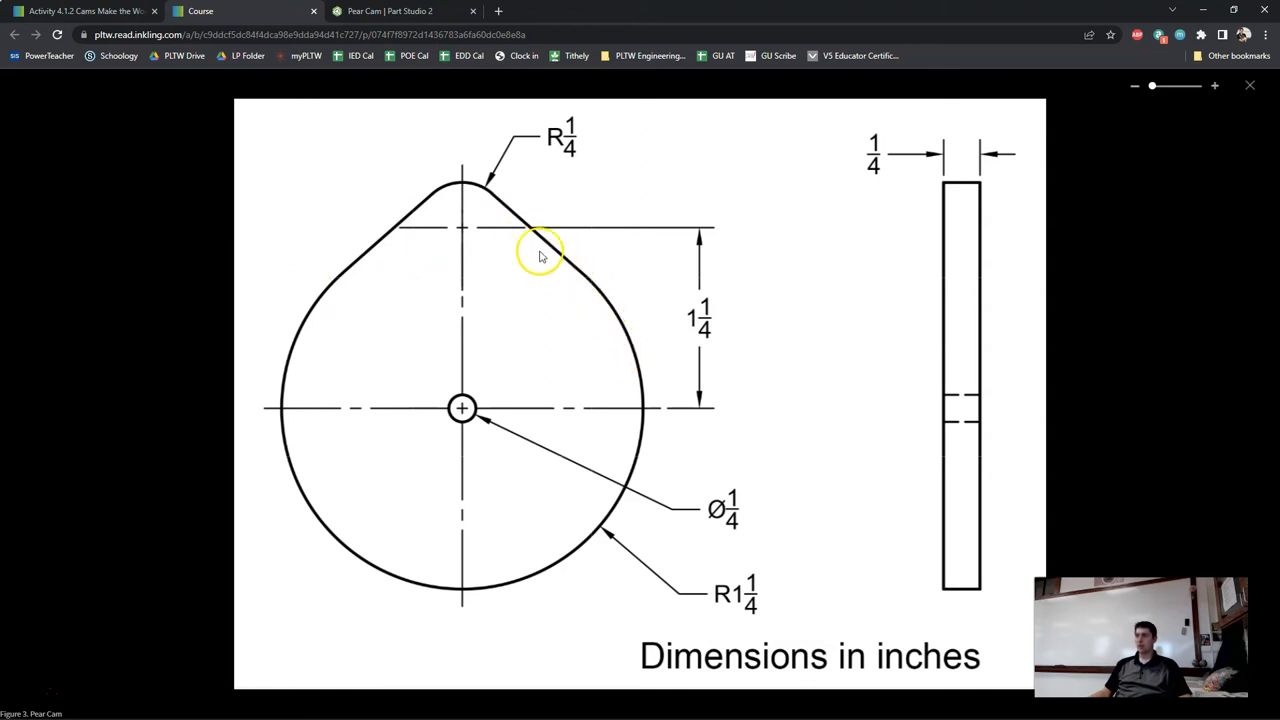
{"action": "mouse_move", "coordinate": [407, 253]}
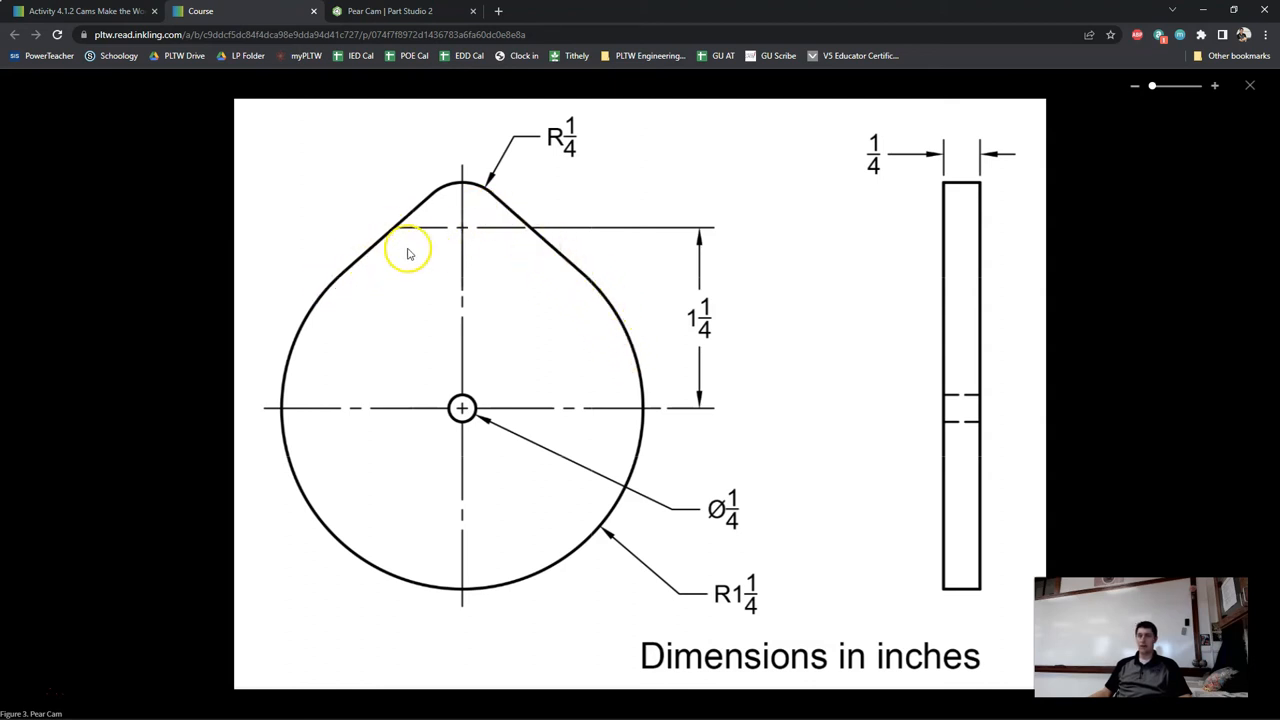
{"action": "mouse_move", "coordinate": [562, 260]}
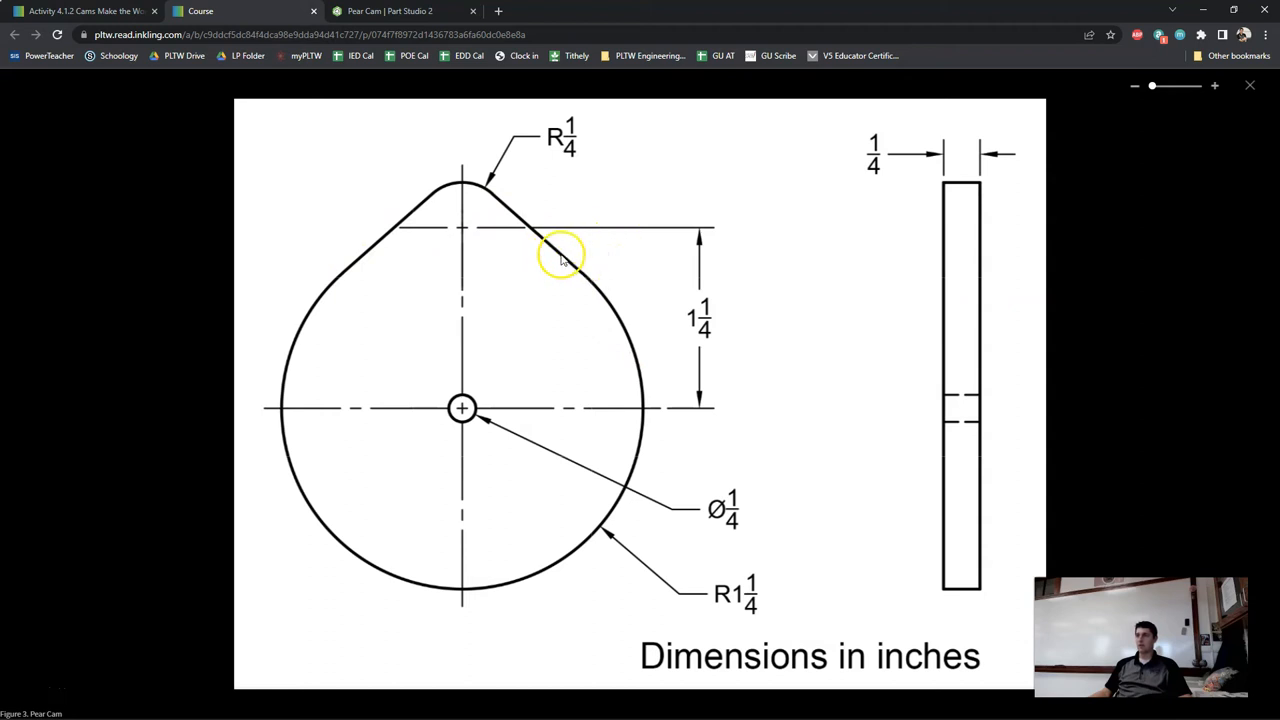
{"action": "left_click", "coordinate": [400, 11]}
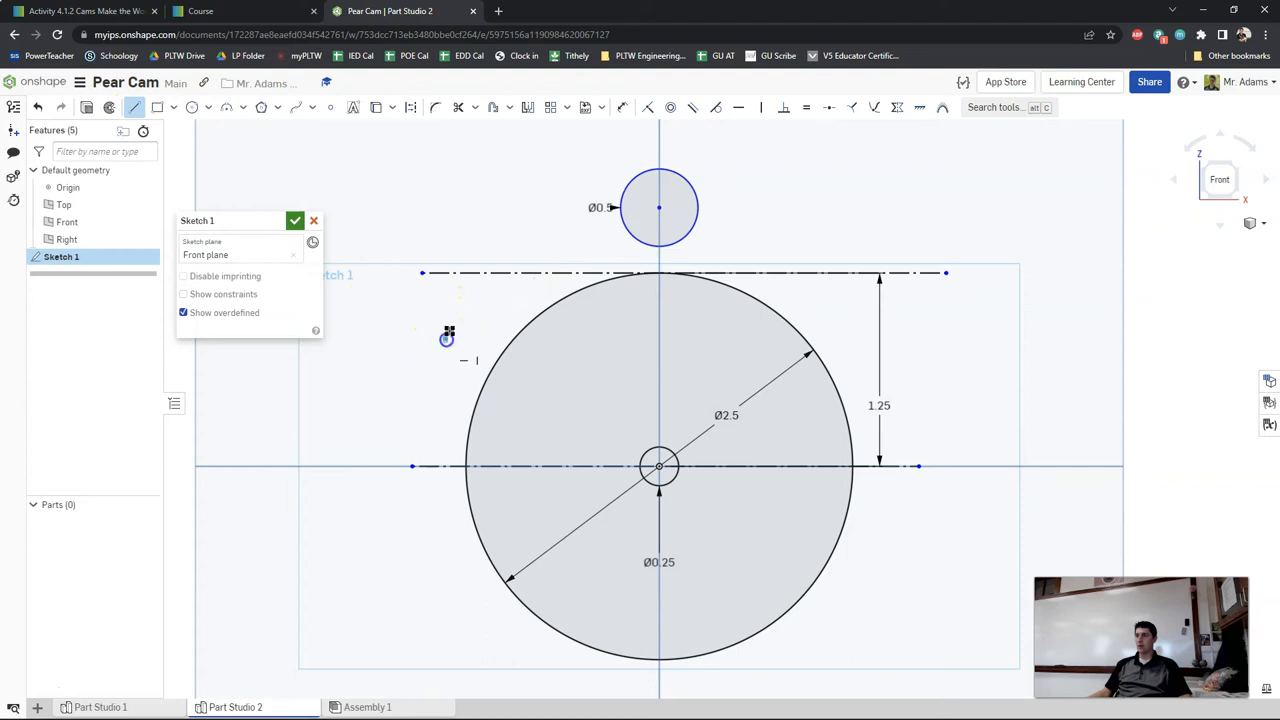
- Draw slanted lines toward the small circle, pulling the right line's end onto the big circle
{"action": "left_click_drag", "start_coordinate": [447, 338], "coordinate": [546, 200]}
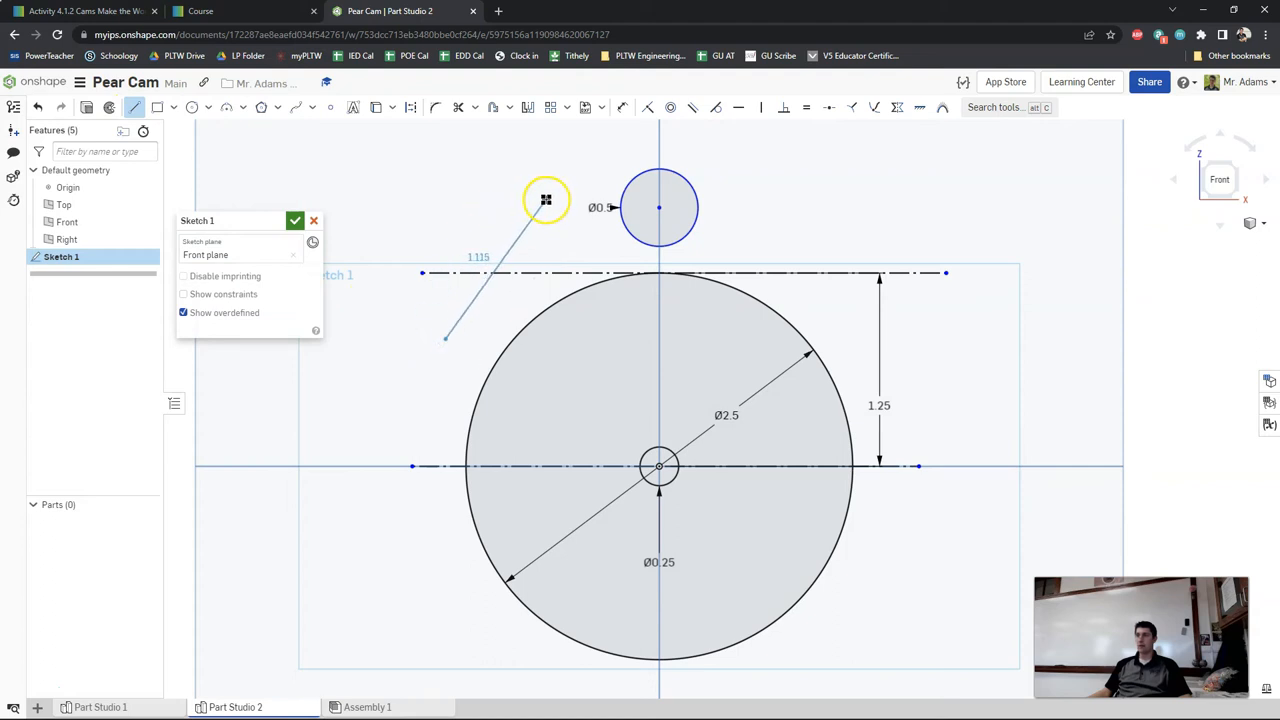
{"action": "left_click", "coordinate": [136, 107]}
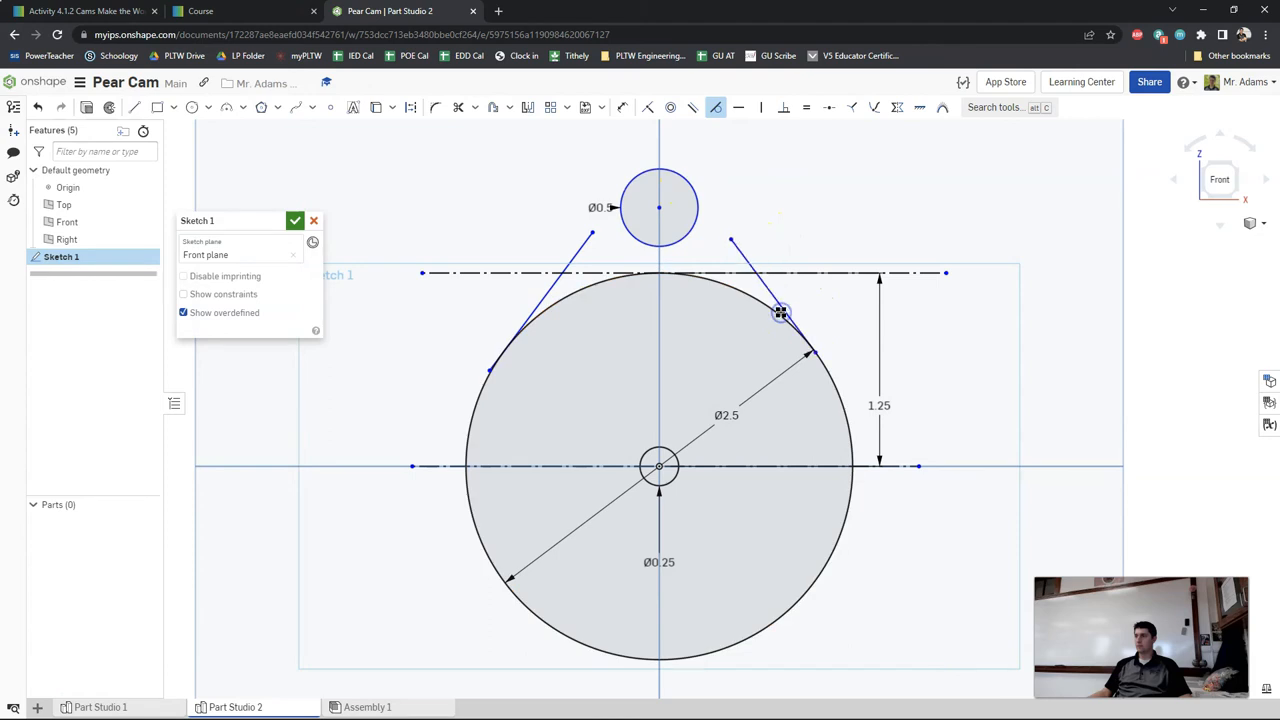
{"action": "left_click_drag", "start_coordinate": [780, 312], "coordinate": [738, 231]}
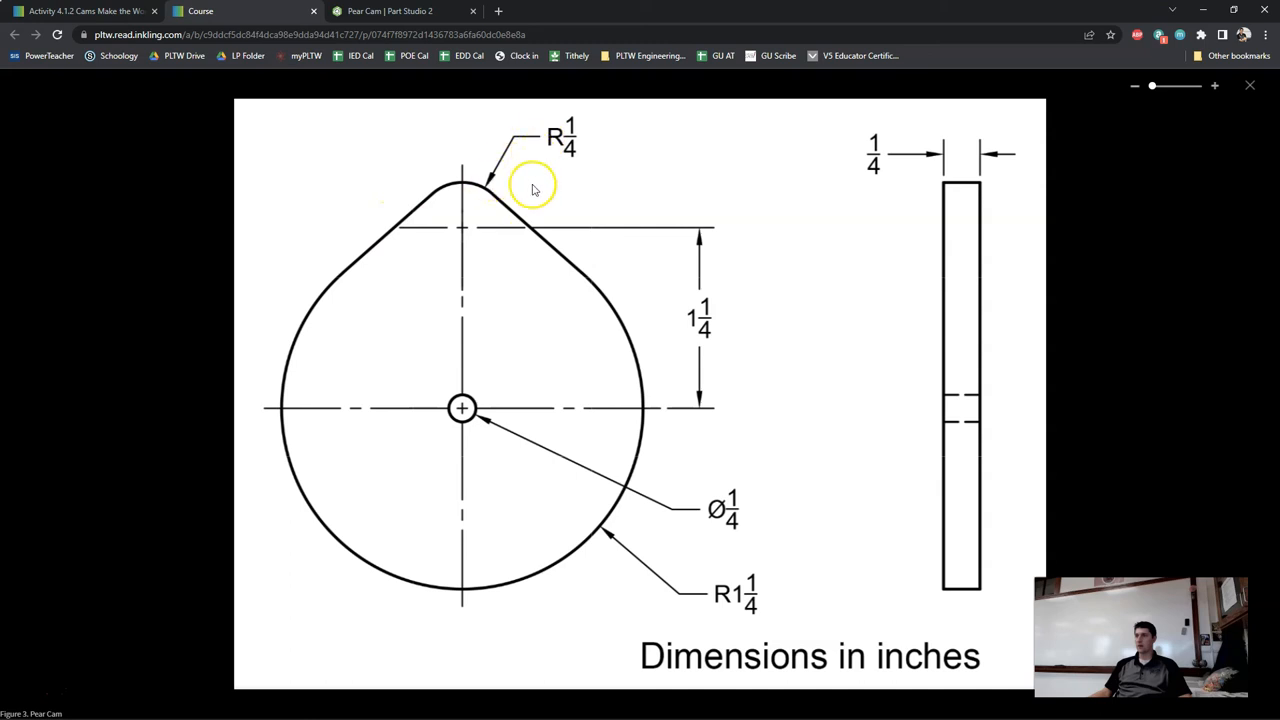
{"action": "mouse_move", "coordinate": [461, 140]}
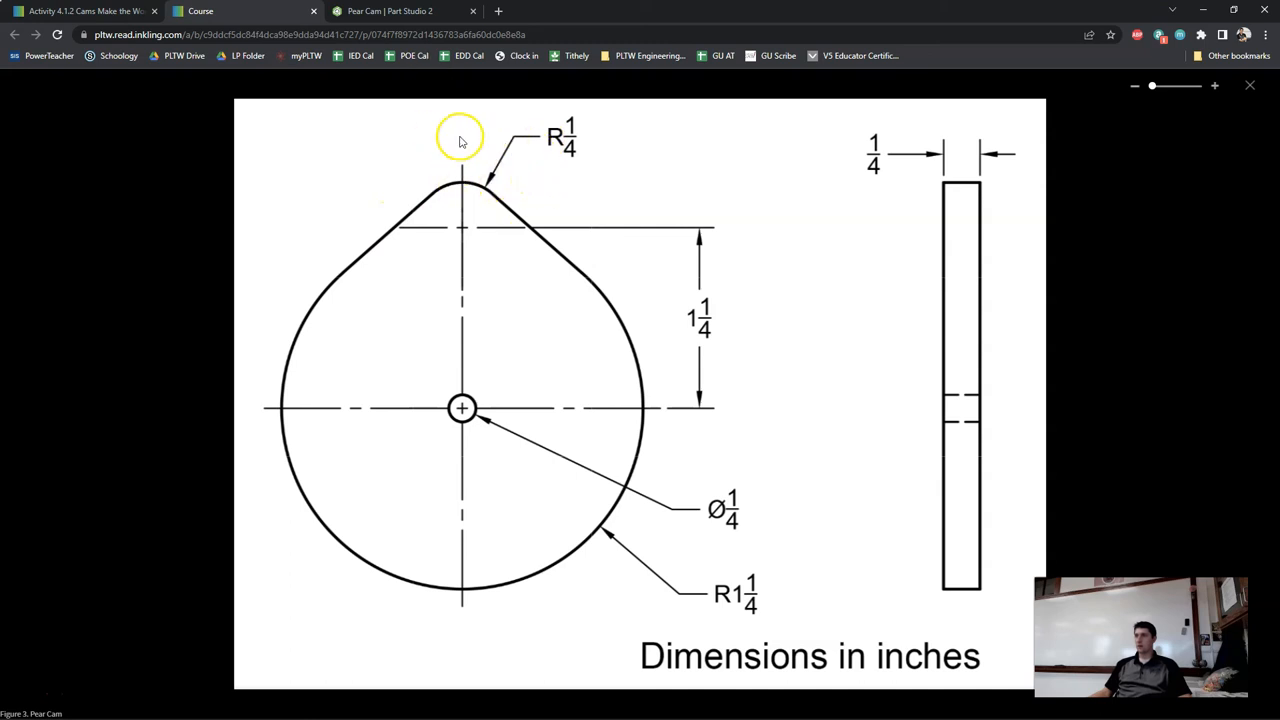
- Return to the Pear Cam sketch after checking the R1/4 top radius
{"action": "left_click", "coordinate": [400, 11]}
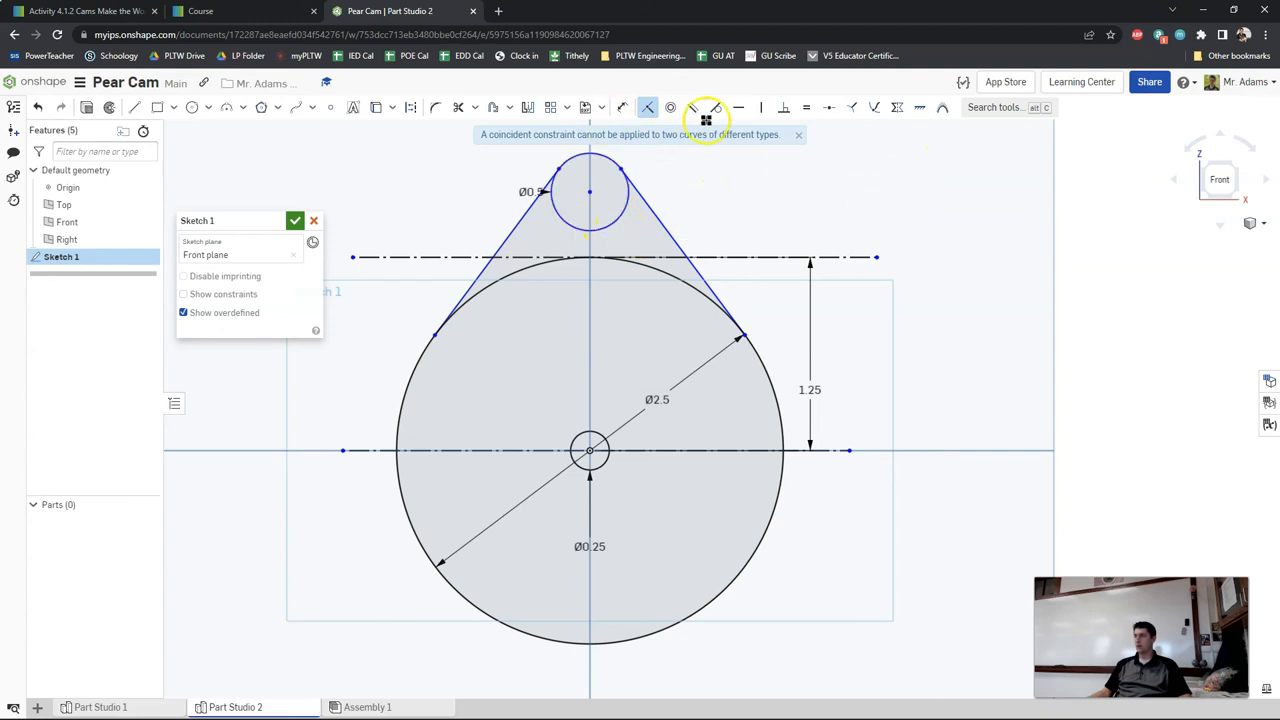
{"action": "mouse_move", "coordinate": [858, 110]}
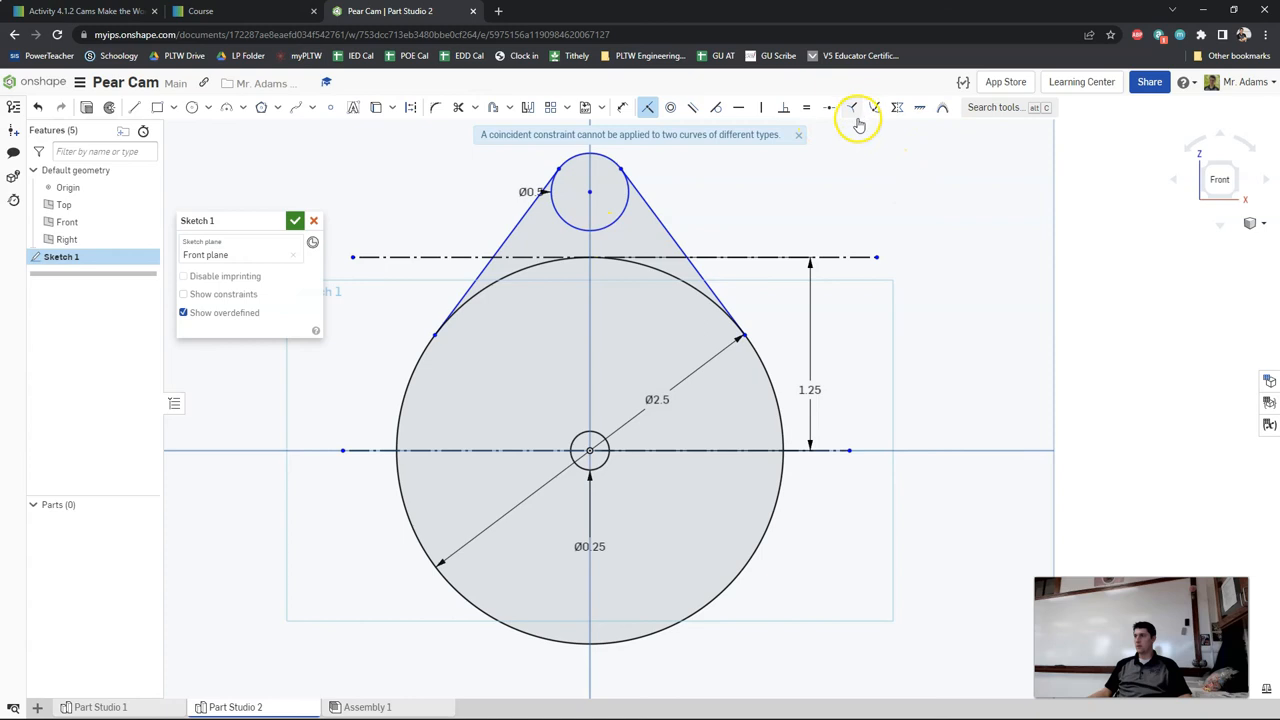
{"action": "mouse_move", "coordinate": [693, 110]}
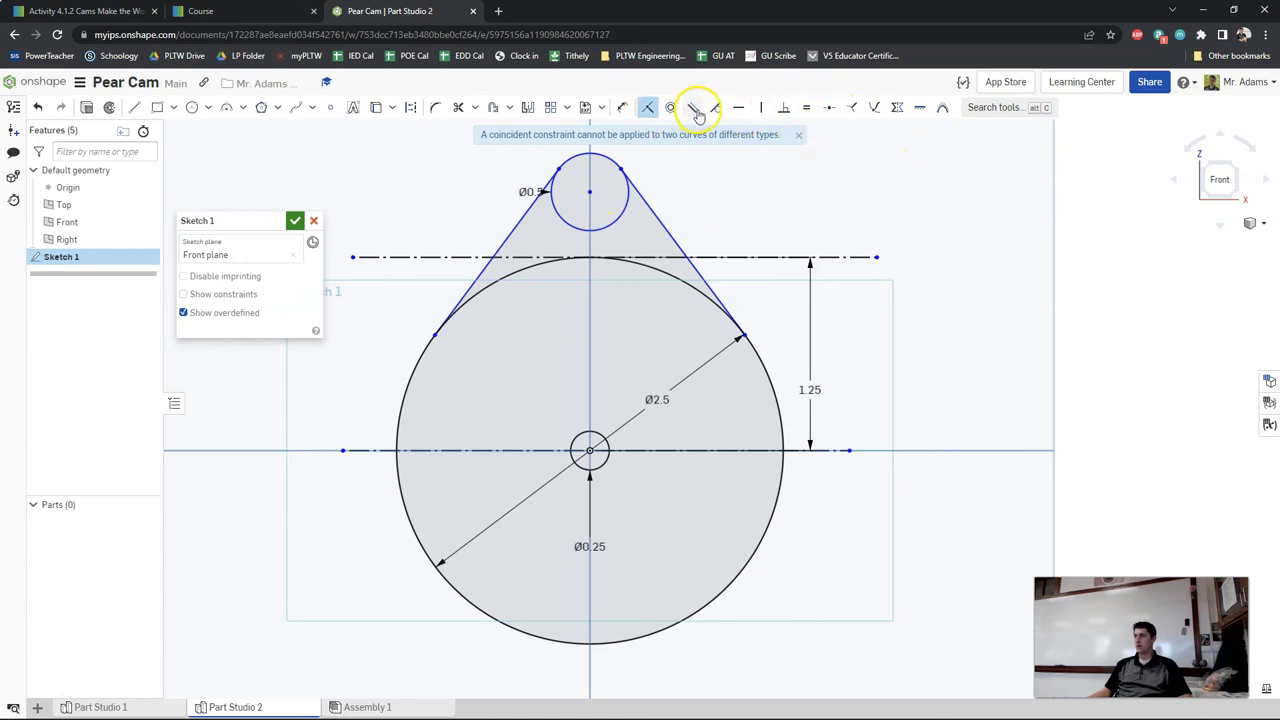
- Constrain the slanted lines tangent to both circles and close Sketch 1
{"action": "left_click", "coordinate": [715, 107]}
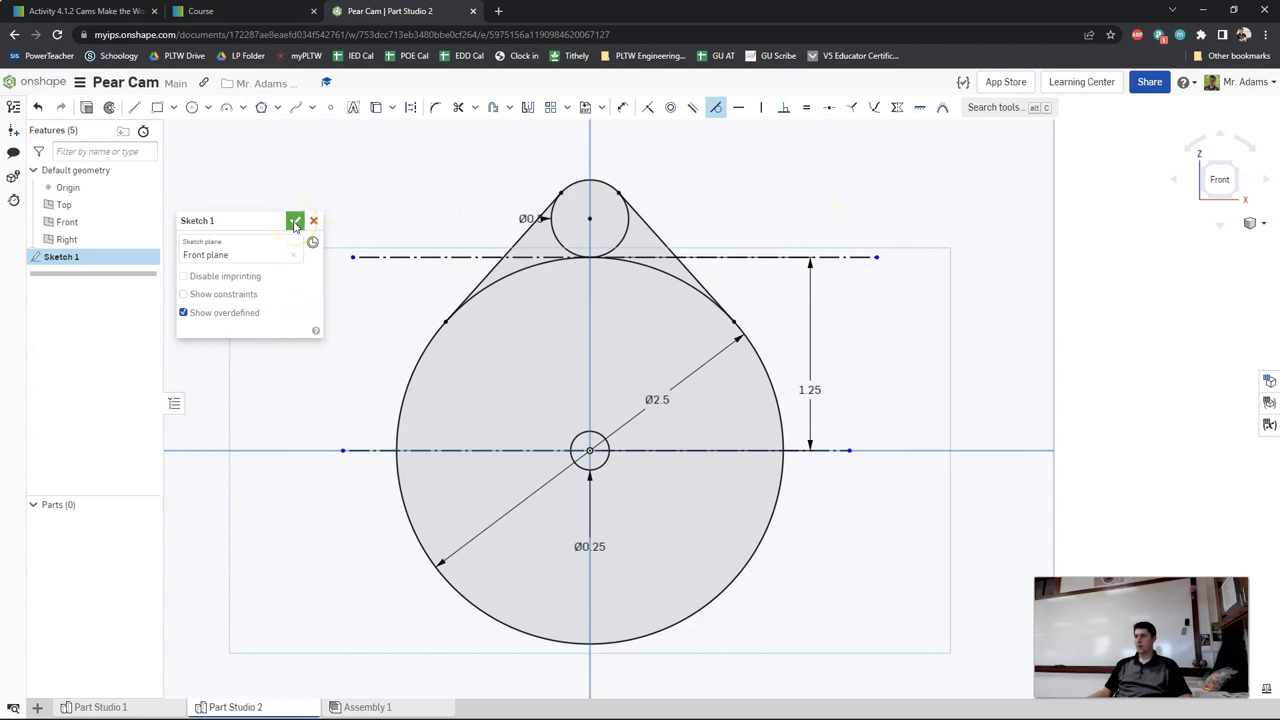
{"action": "left_click", "coordinate": [294, 221]}
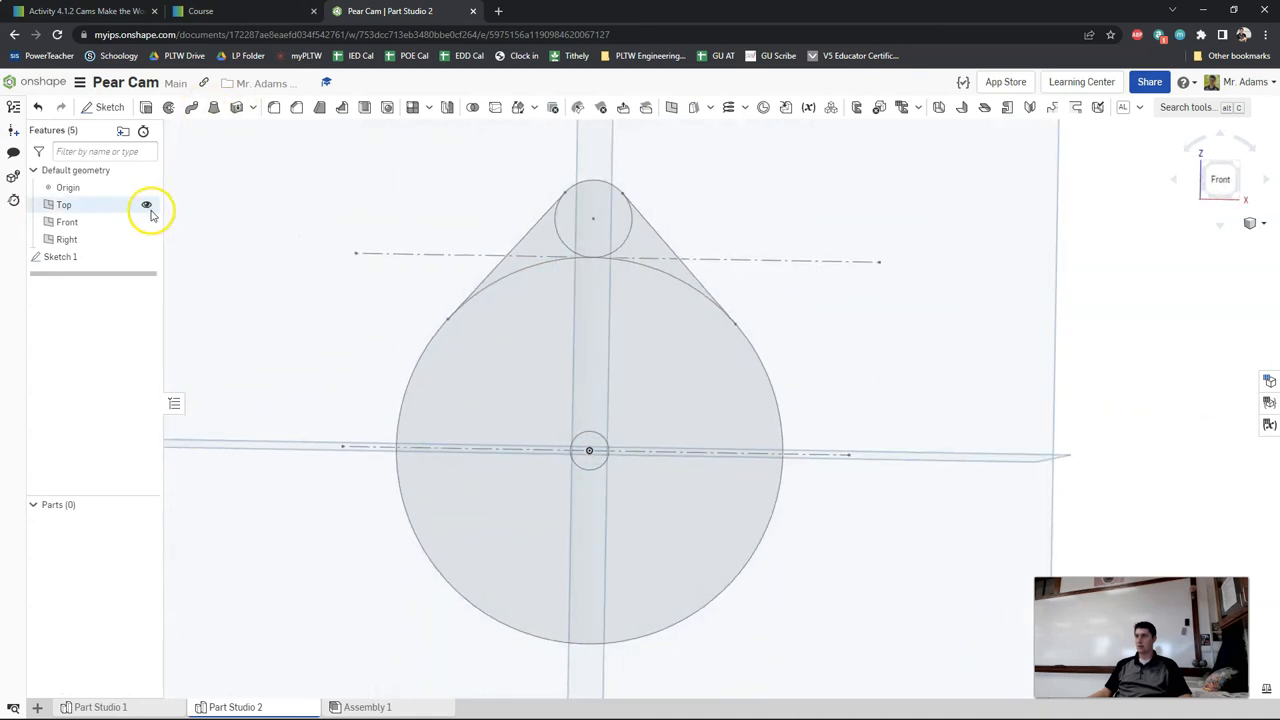
- Extrude the pear sketch to a 0.2 in depth and confirm the part
{"action": "left_click", "coordinate": [146, 204]}
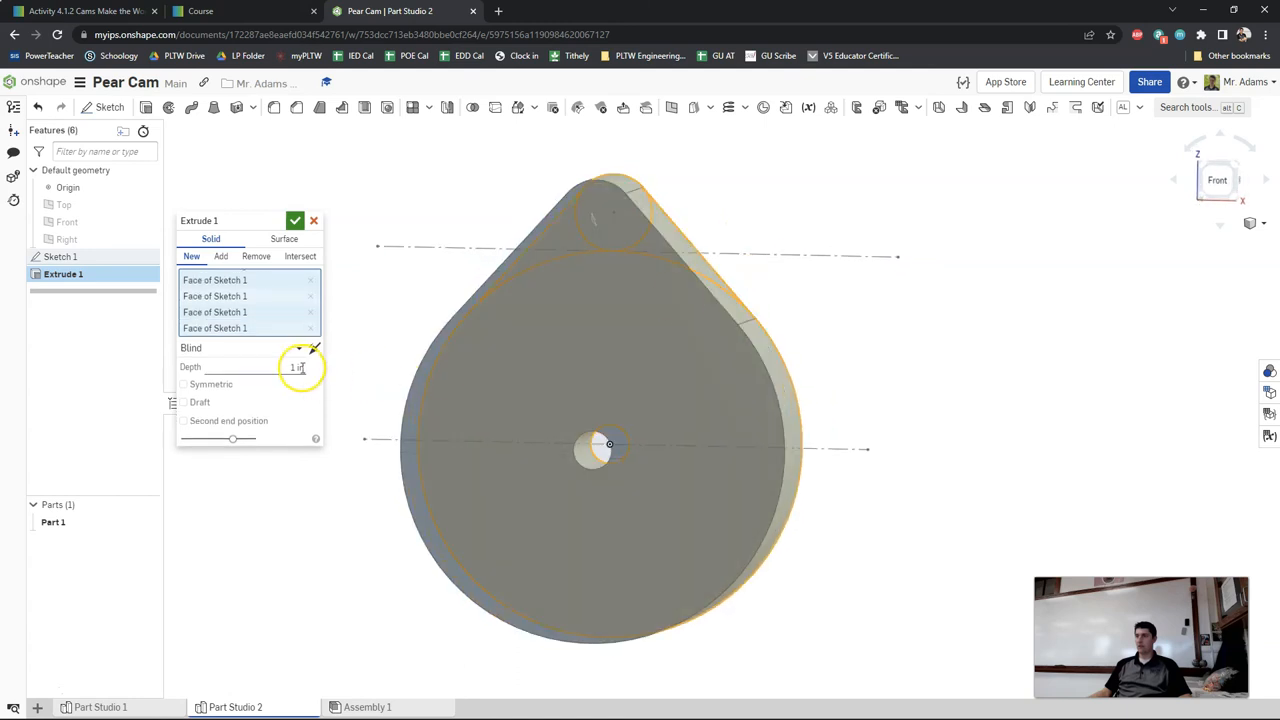
{"action": "type", "text": "0.2"}
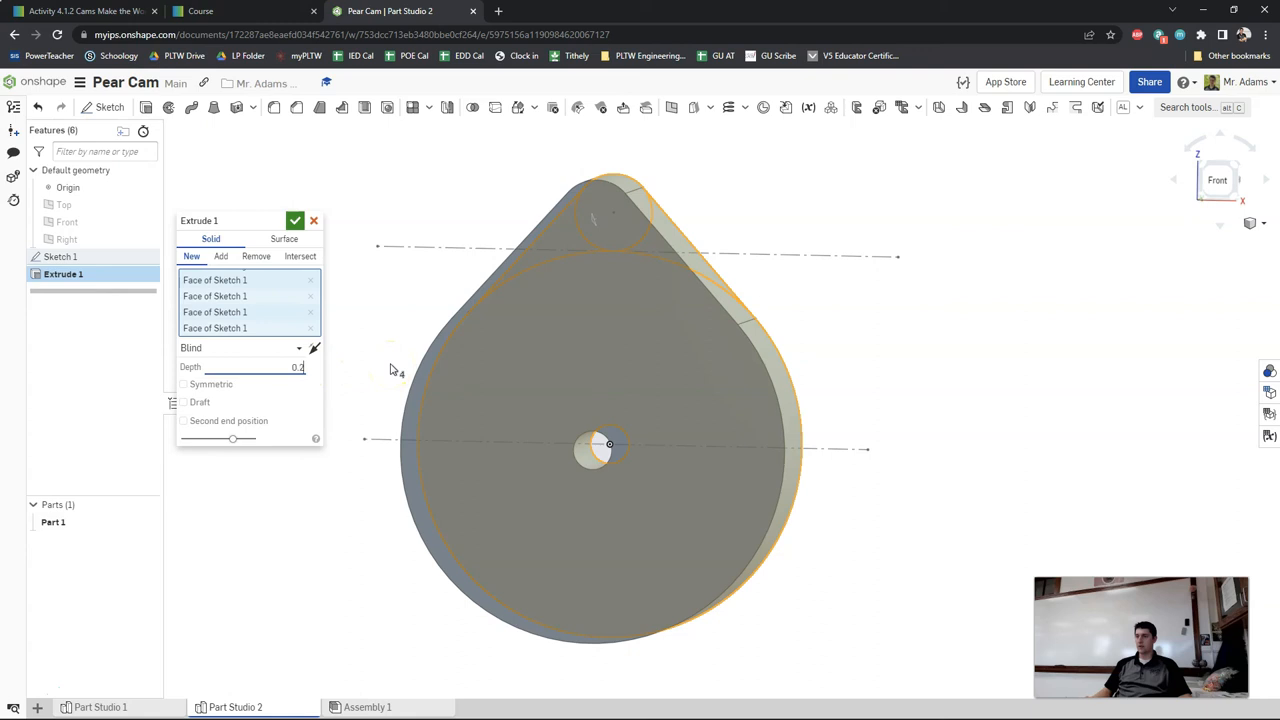
{"action": "left_click", "coordinate": [294, 220]}
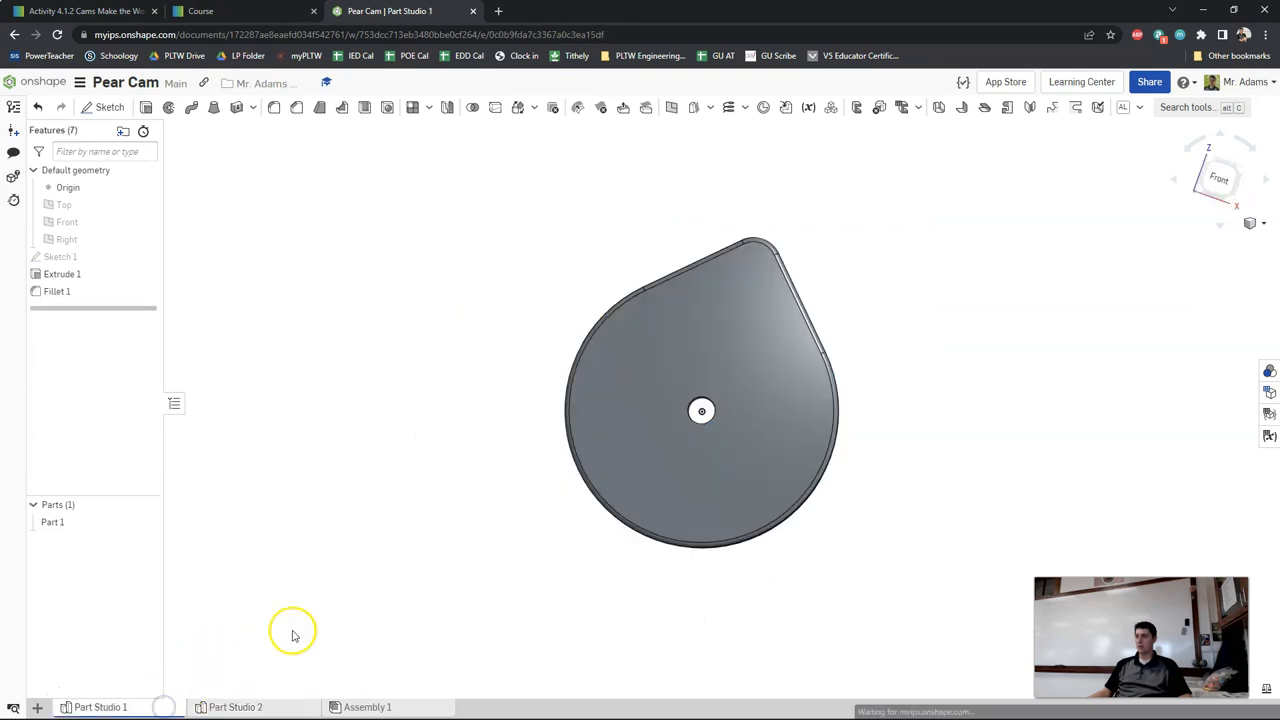
{"action": "left_click_drag", "start_coordinate": [293, 631], "coordinate": [786, 565]}
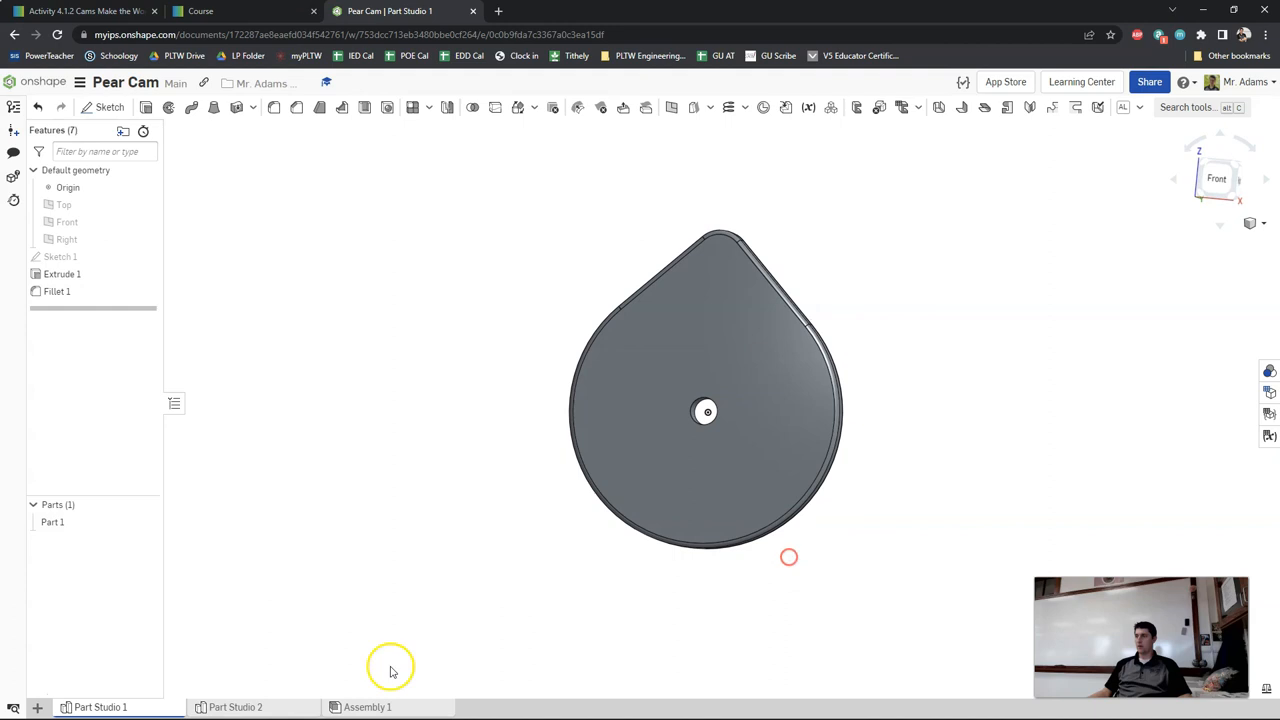
{"action": "left_click", "coordinate": [235, 707]}
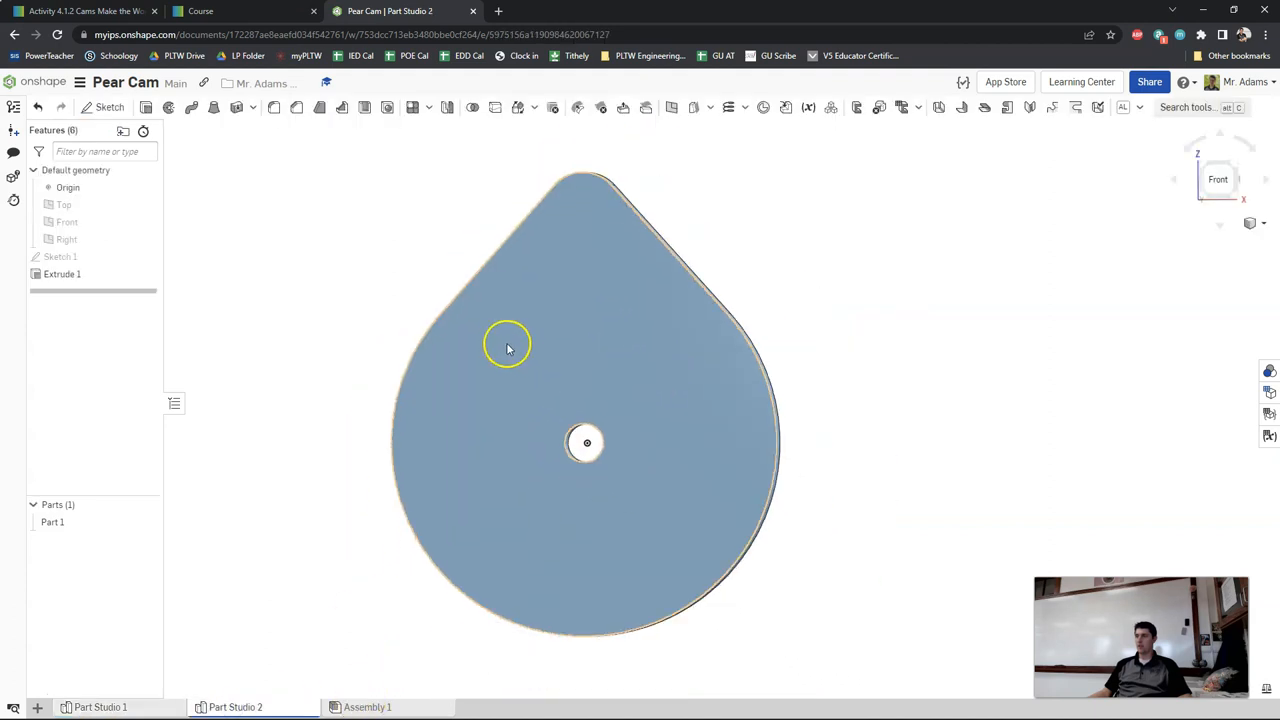